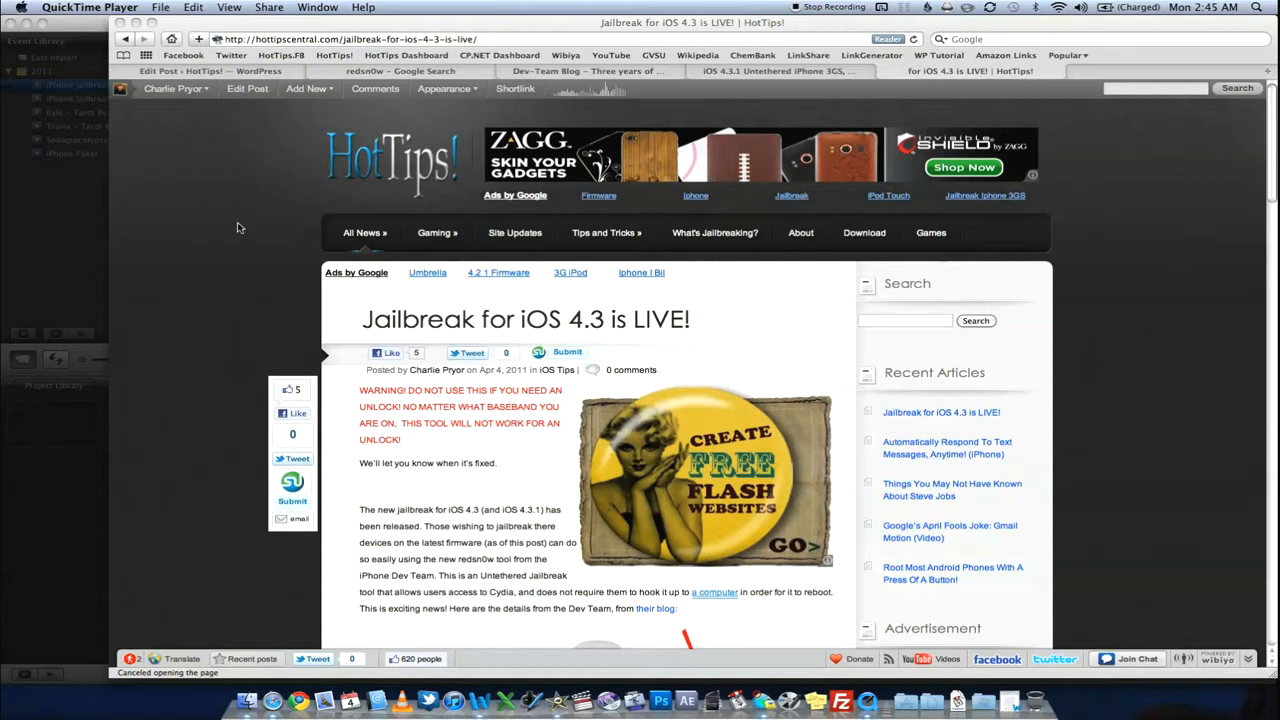
- Scroll down the Dev-Team Blog 'Three years of pwnage(tool)' post to the redsn0w 0.9.6rc9 download links
{"action": "scroll", "scroll_direction": "down", "scroll_amount": 3}
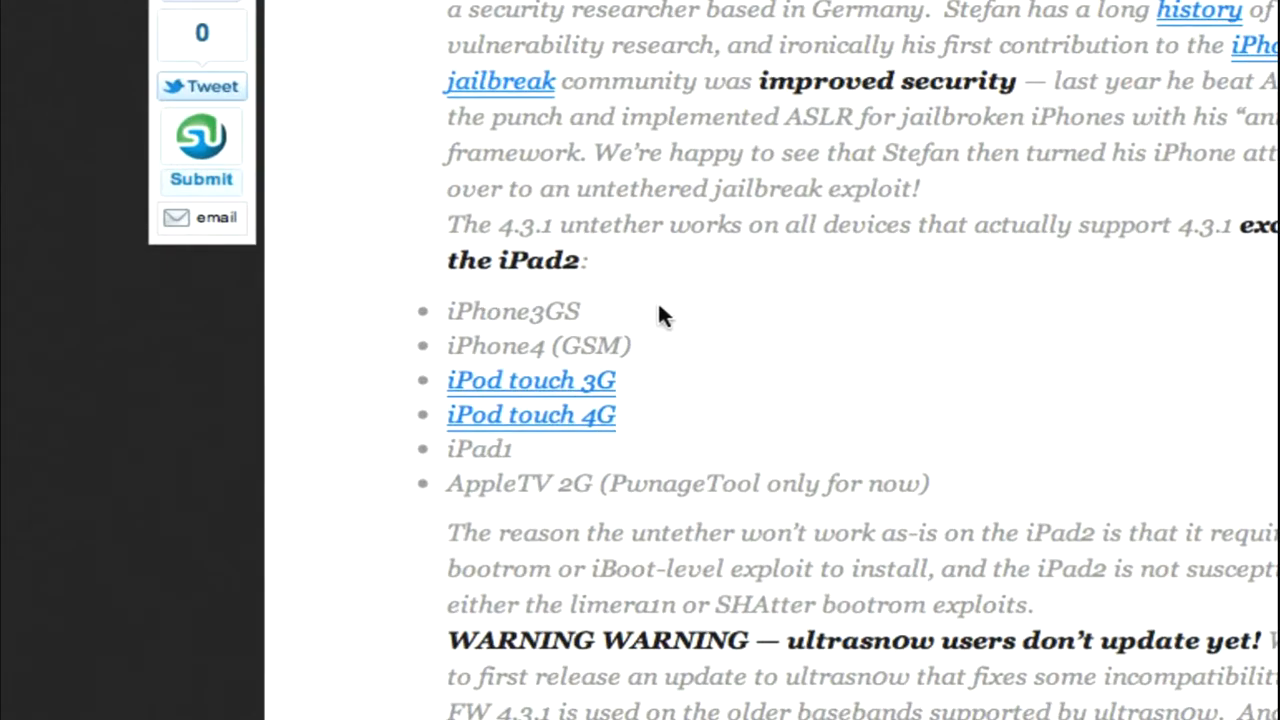
{"action": "mouse_move", "coordinate": [635, 353]}
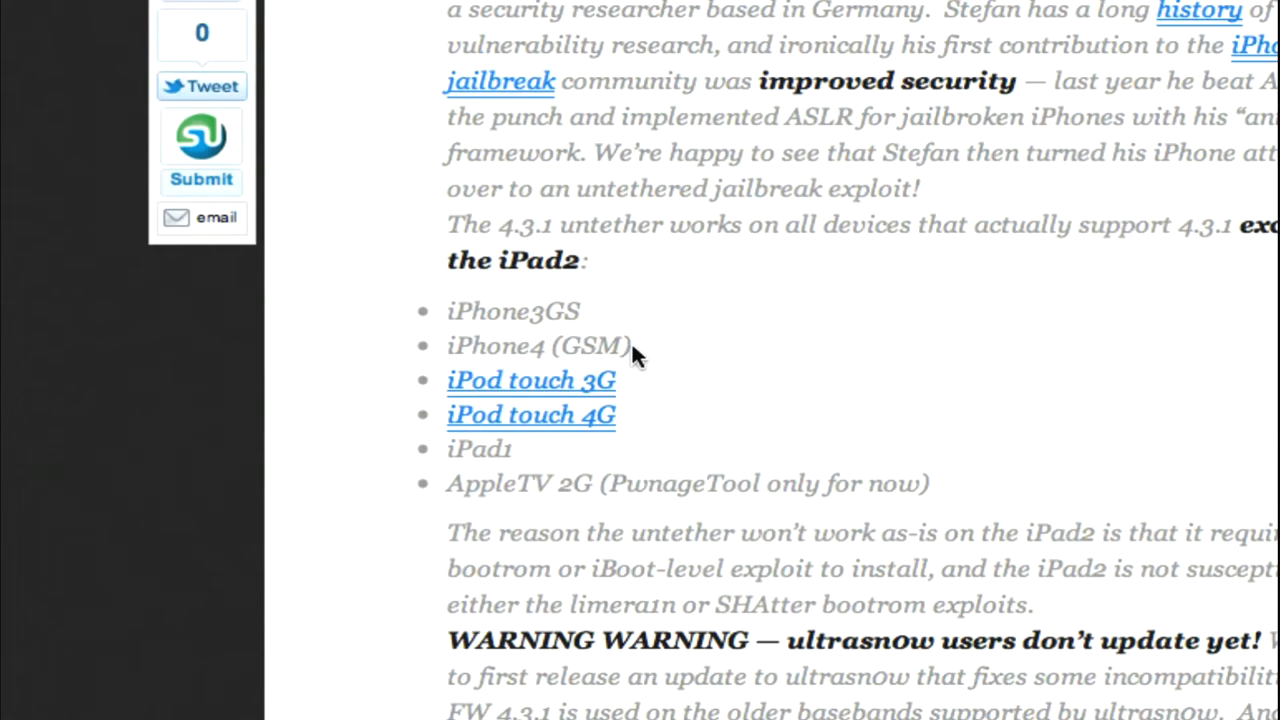
{"action": "mouse_move", "coordinate": [645, 355]}
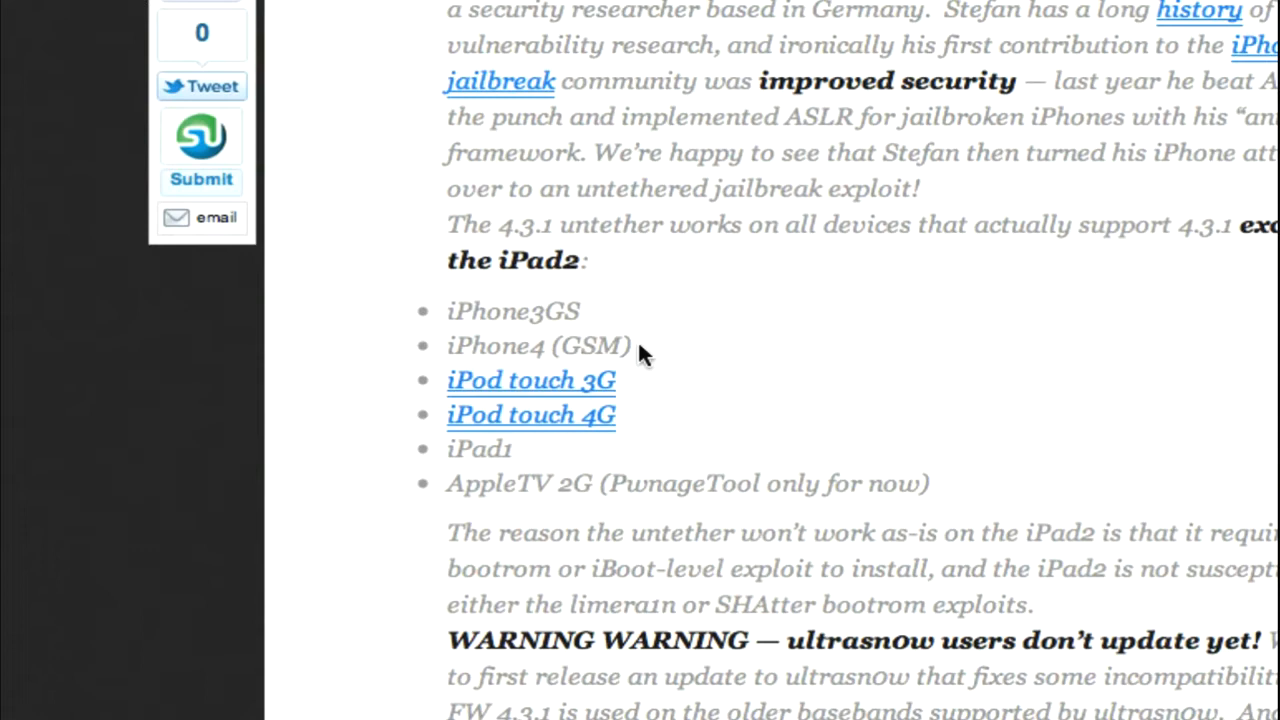
{"action": "mouse_move", "coordinate": [615, 283]}
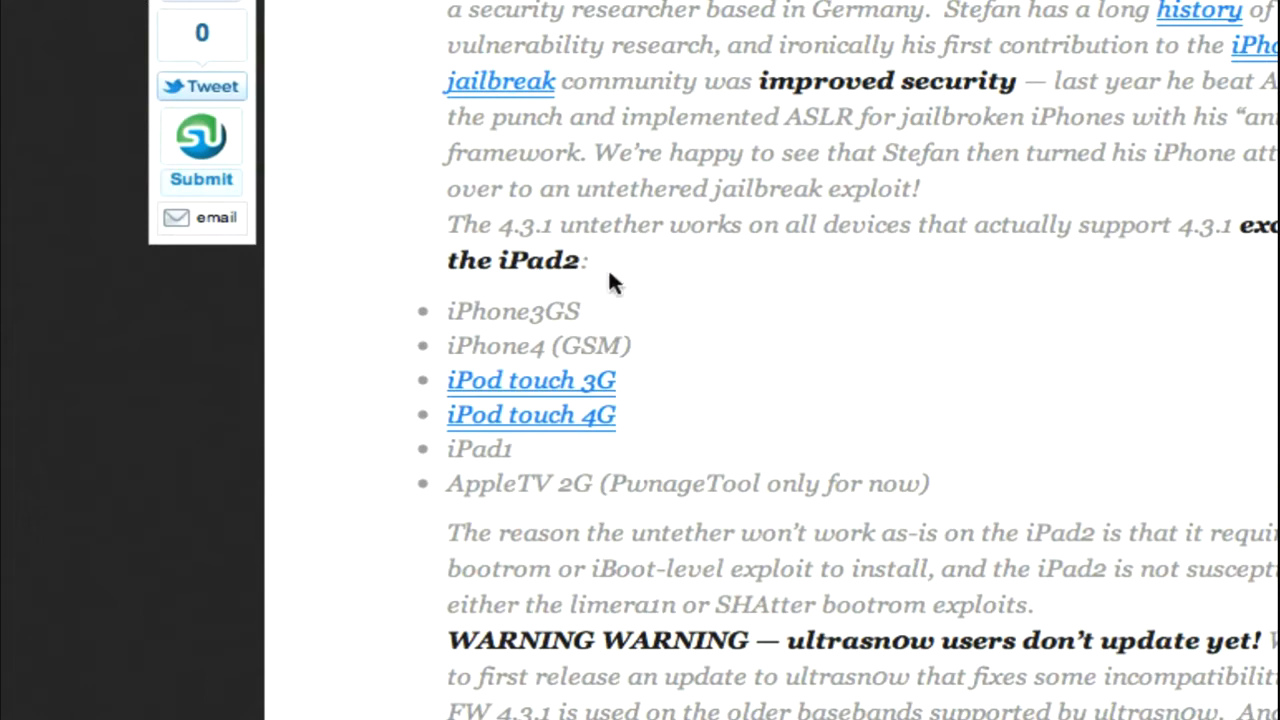
{"action": "mouse_move", "coordinate": [660, 348]}
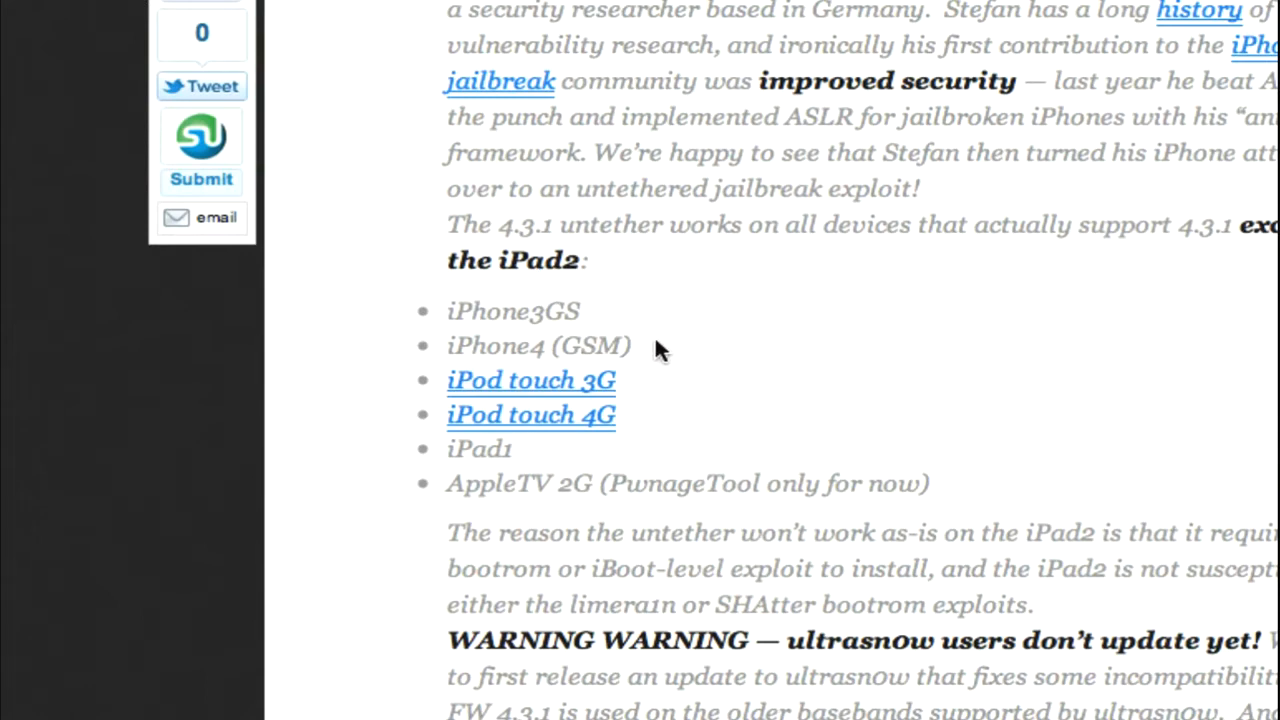
{"action": "mouse_move", "coordinate": [733, 405]}
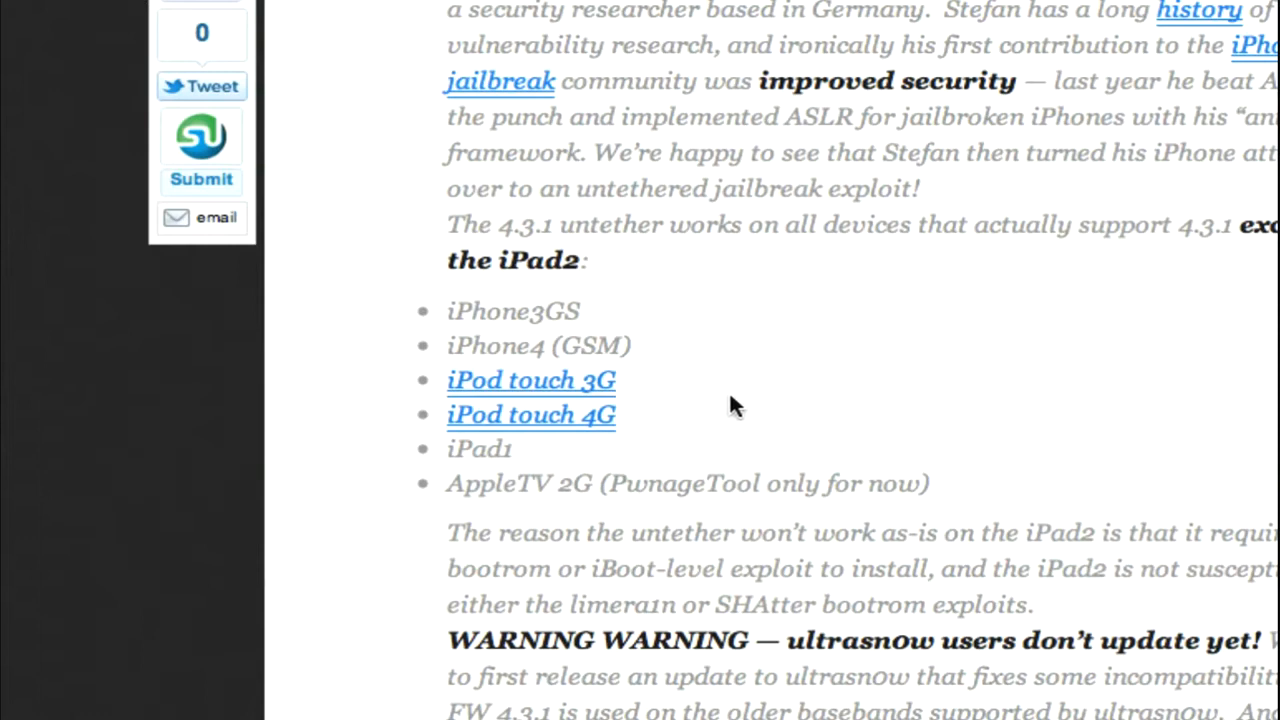
{"action": "mouse_move", "coordinate": [427, 473]}
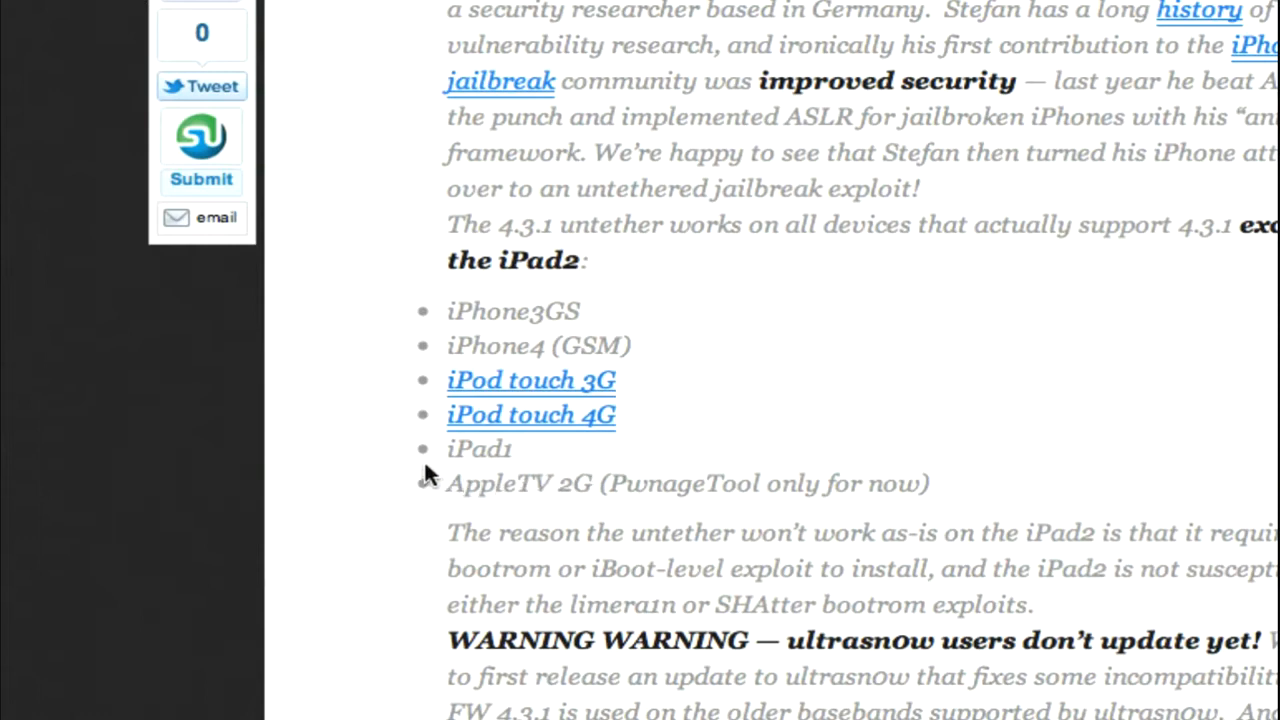
{"action": "mouse_move", "coordinate": [840, 497]}
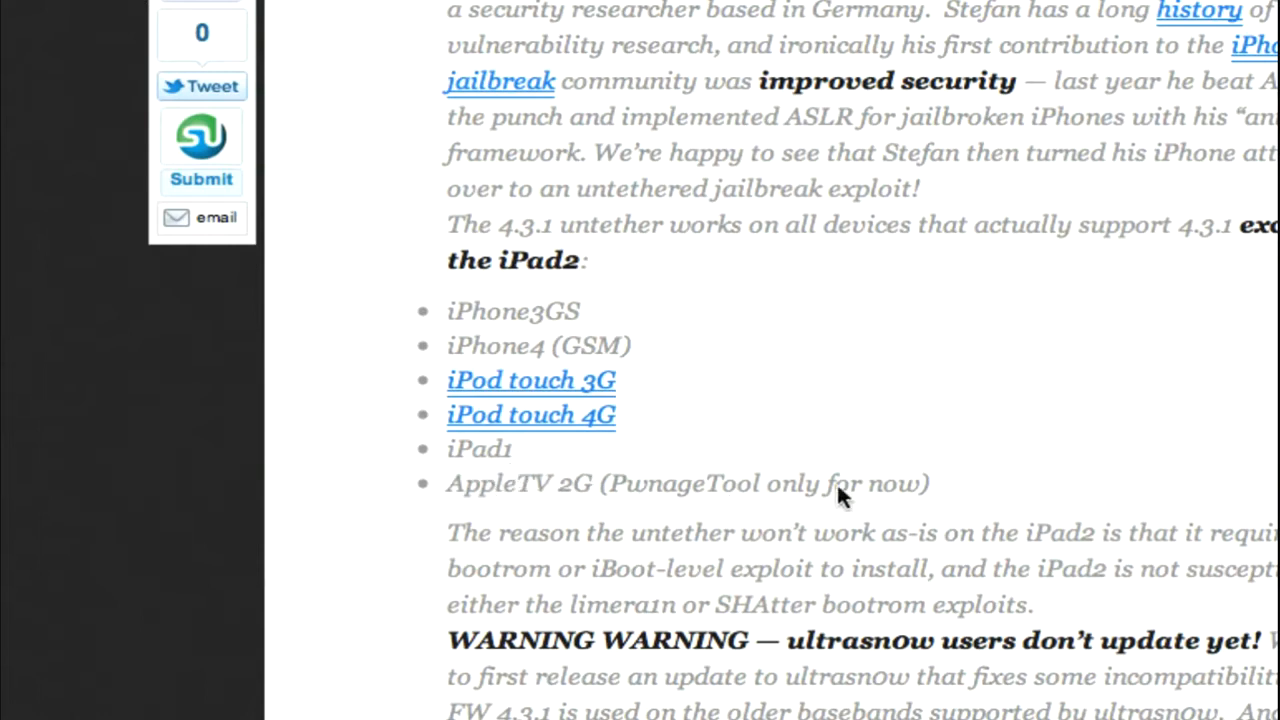
{"action": "mouse_move", "coordinate": [865, 497]}
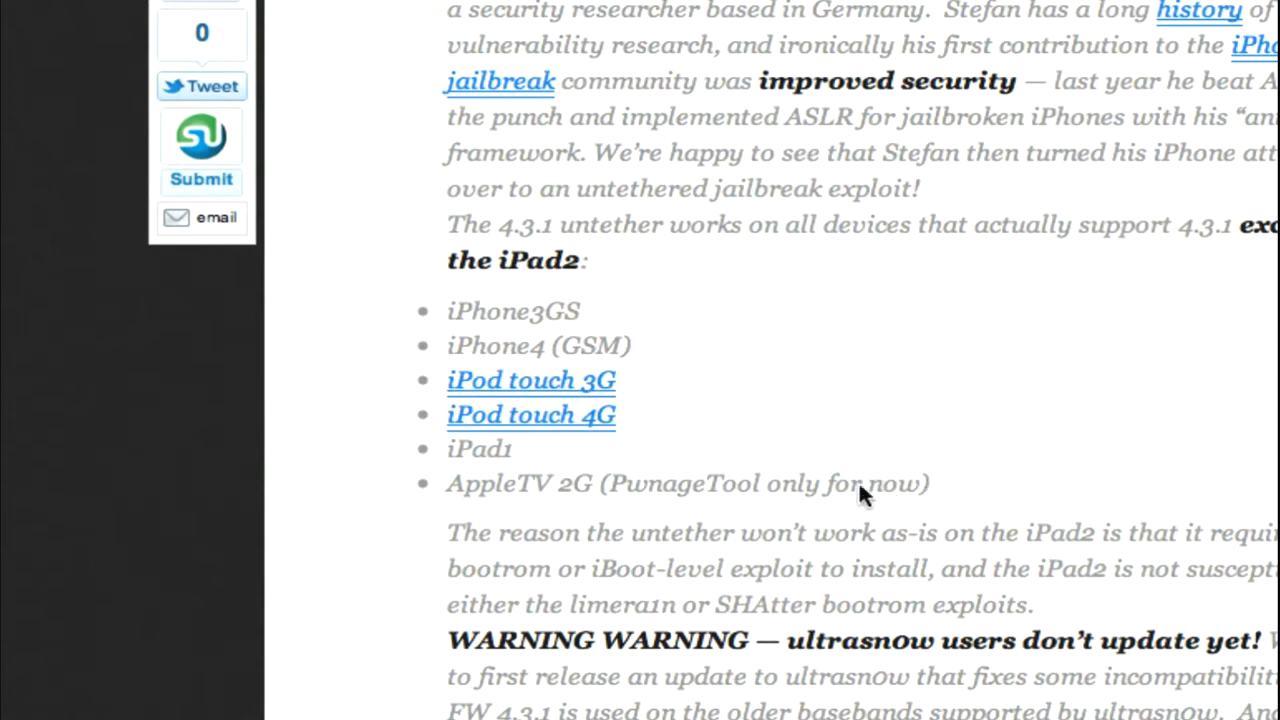
{"action": "mouse_move", "coordinate": [760, 503]}
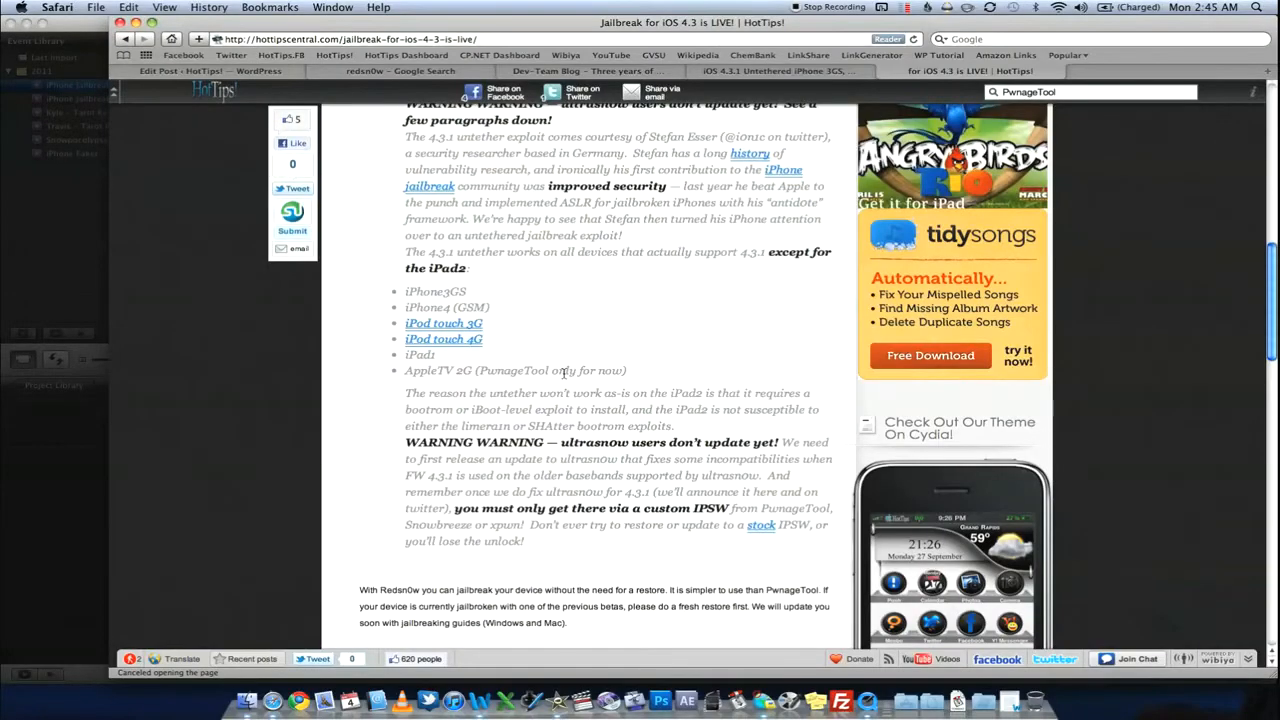
{"action": "scroll", "scroll_direction": "down", "scroll_amount": 3}
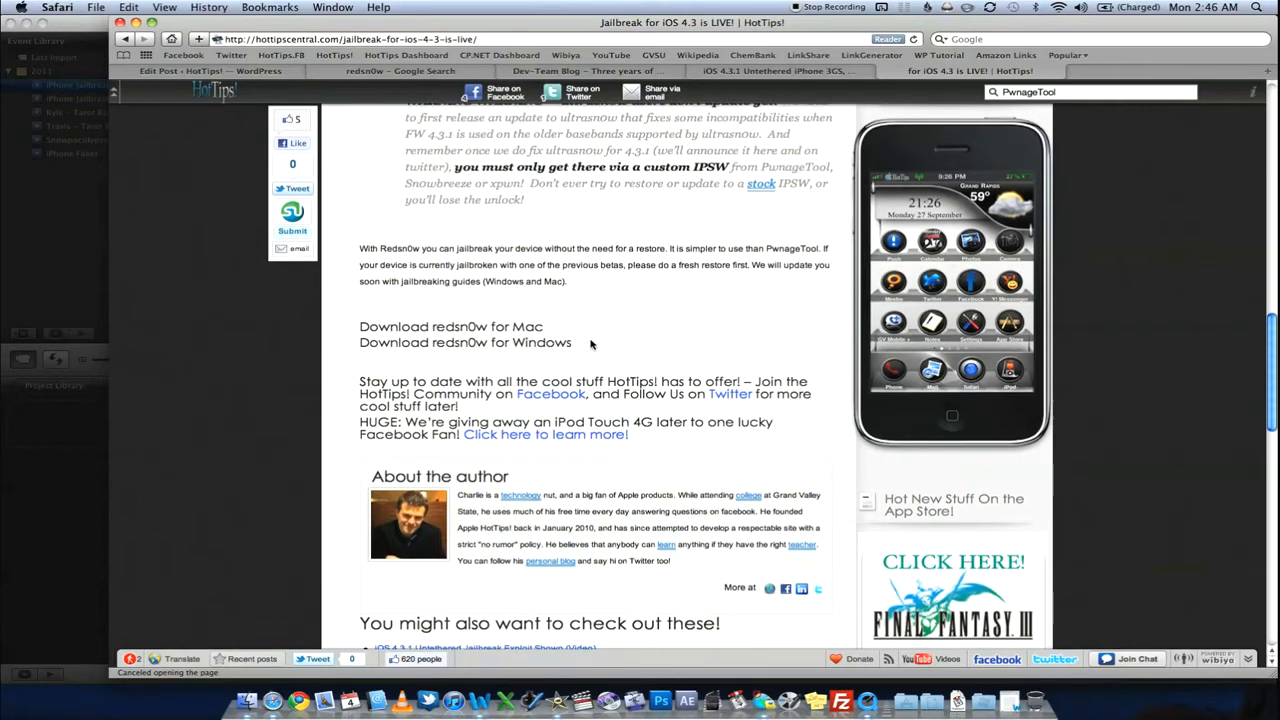
{"action": "scroll", "scroll_direction": "down", "scroll_amount": 3}
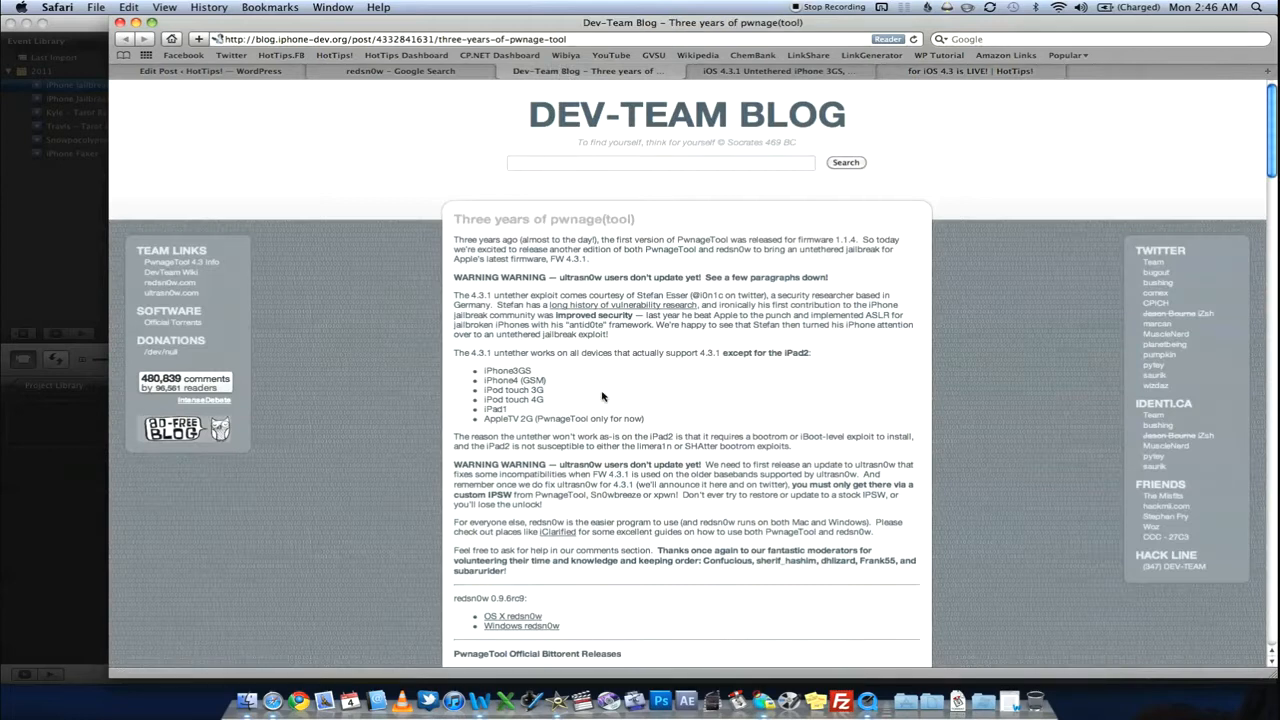
{"action": "scroll", "scroll_direction": "down", "scroll_amount": 3}
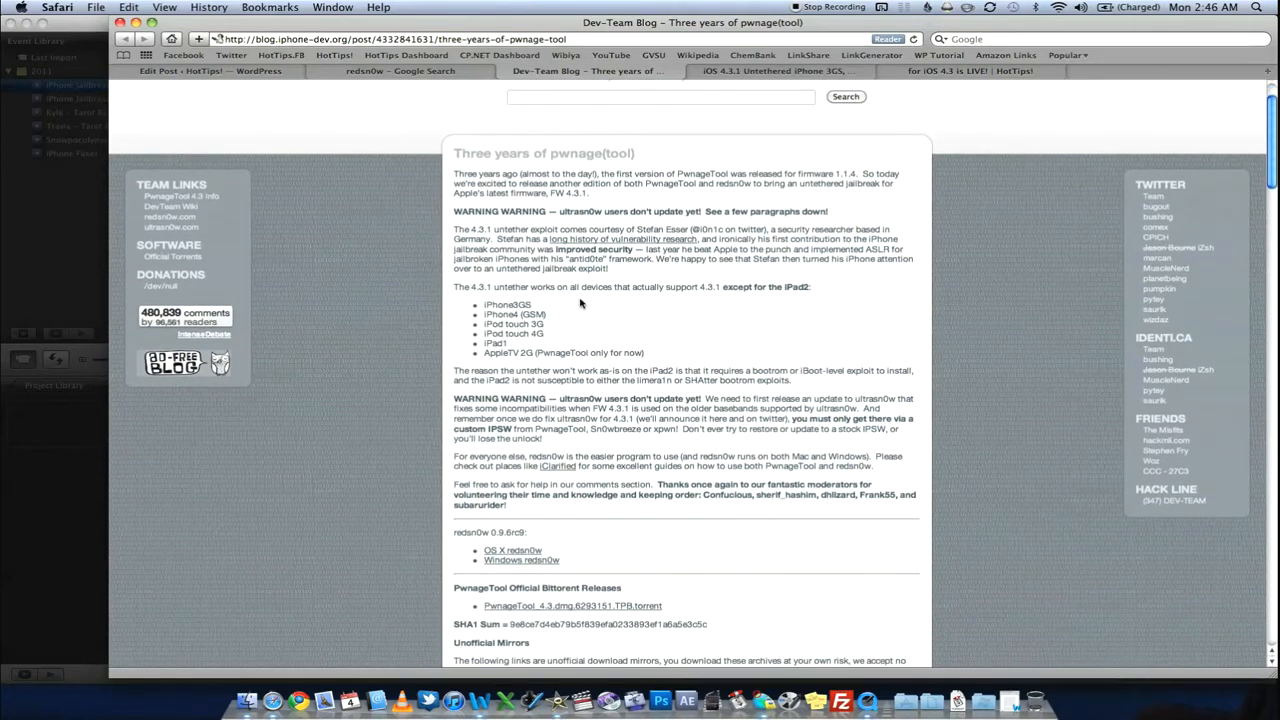
{"action": "mouse_move", "coordinate": [305, 379]}
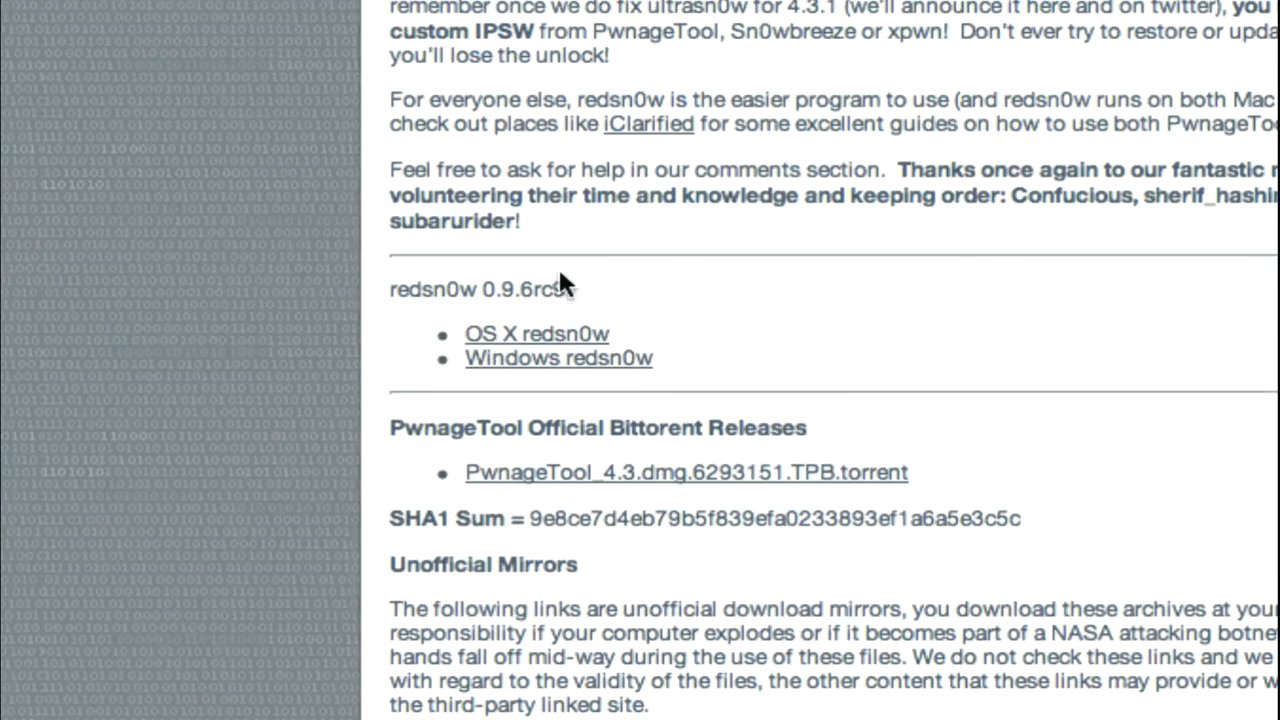
{"action": "mouse_move", "coordinate": [662, 303]}
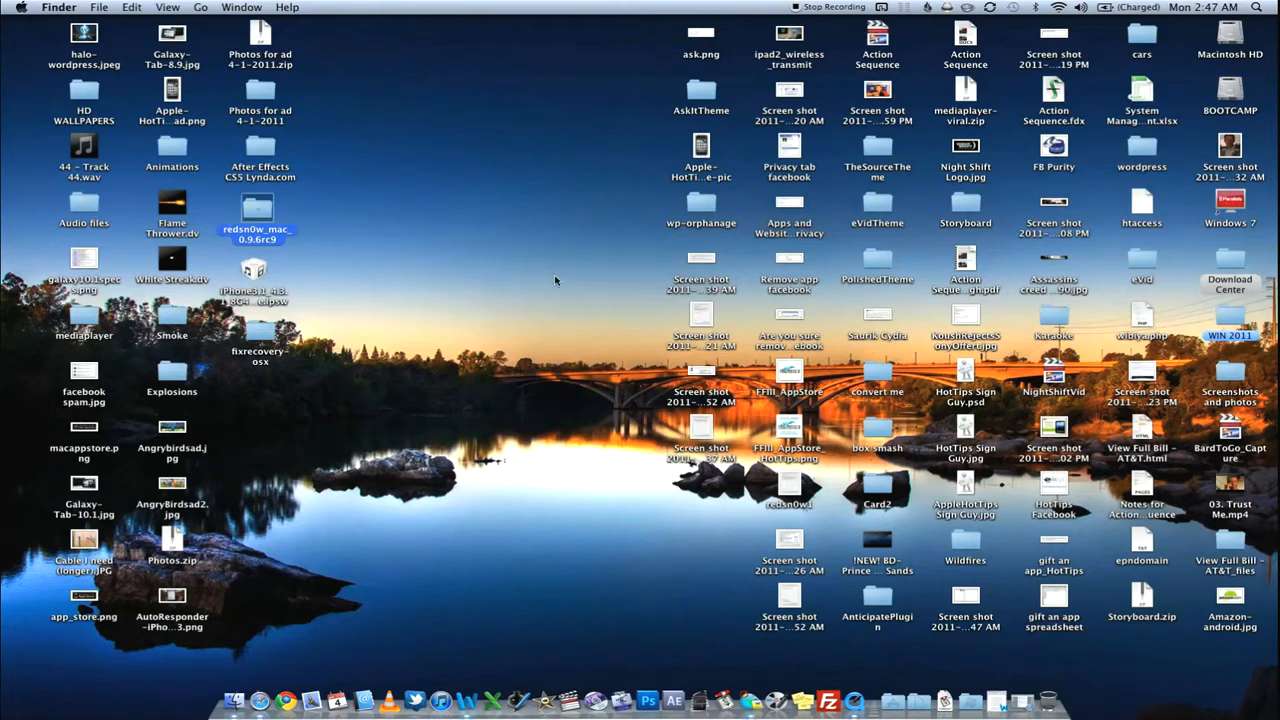
- Open the redsn0w_mac_0.9.6rc9 folder on the Desktop and select the redsn0w application
{"action": "double_click", "coordinate": [258, 205]}
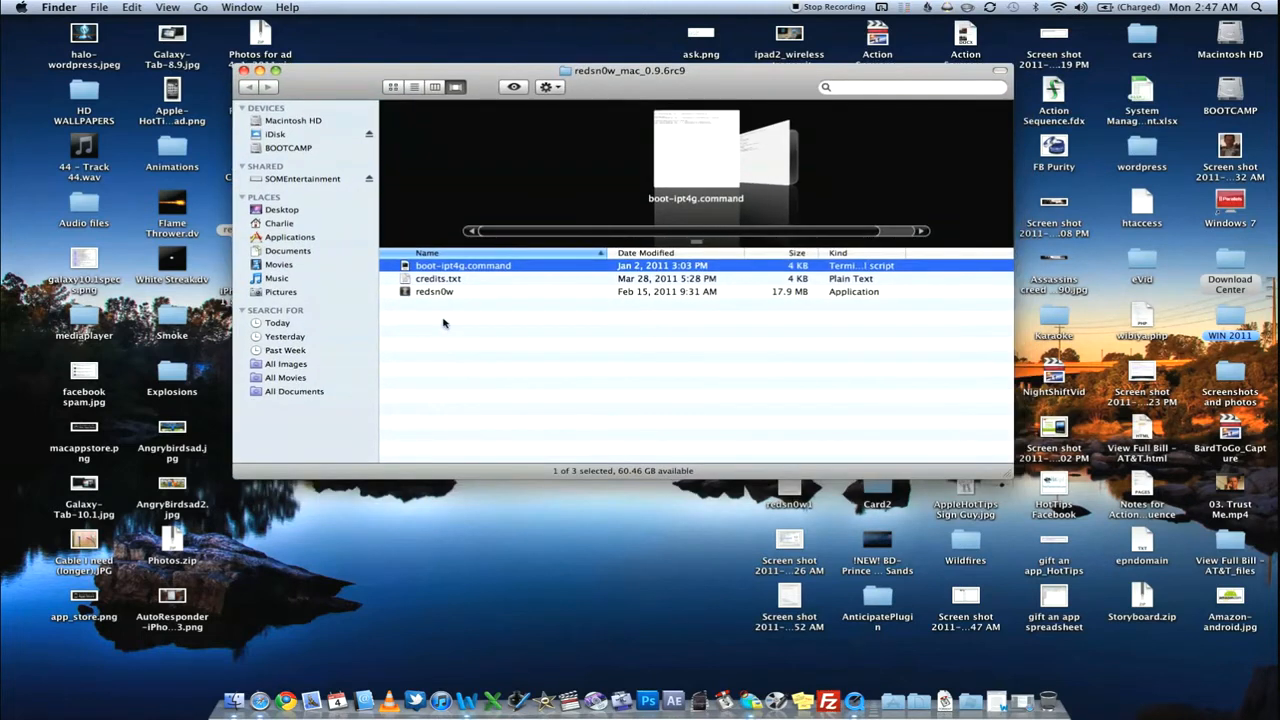
{"action": "left_click", "coordinate": [437, 291]}
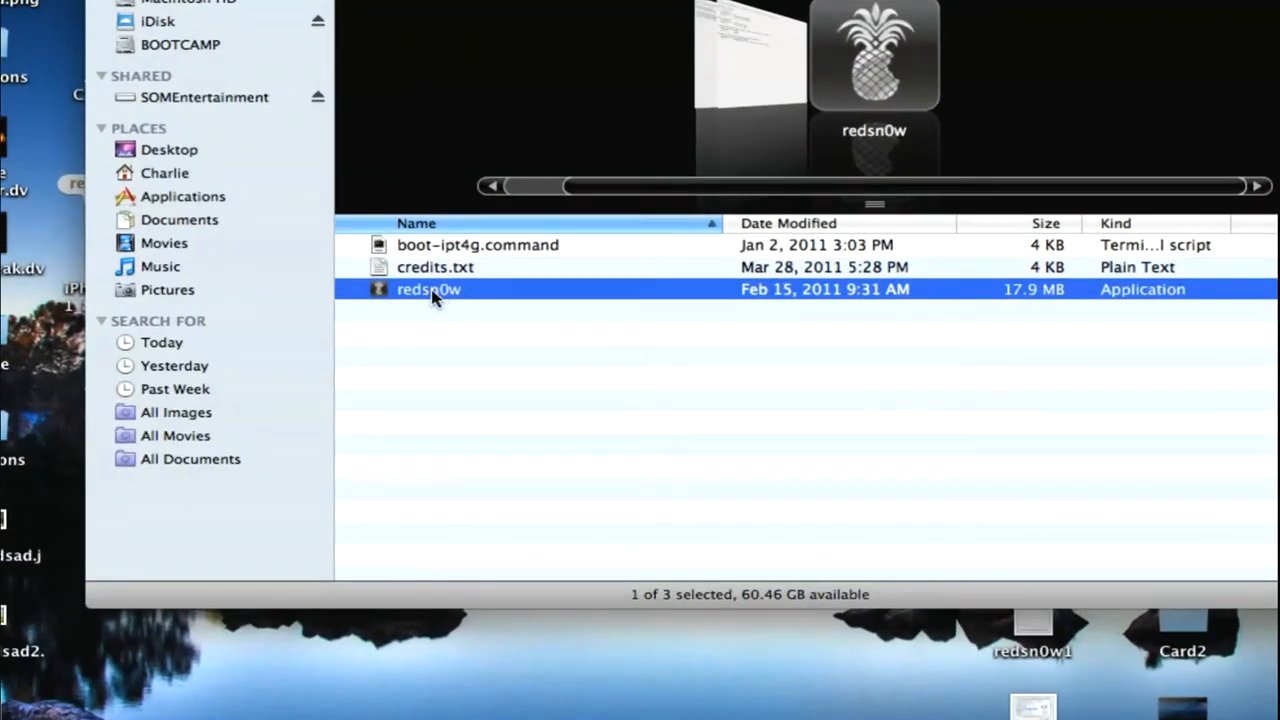
- Launch redsn0w and load iPhone3,1_4.3.1_8G4_Restore.ipsw from the Desktop as the firmware
{"action": "double_click", "coordinate": [428, 289]}
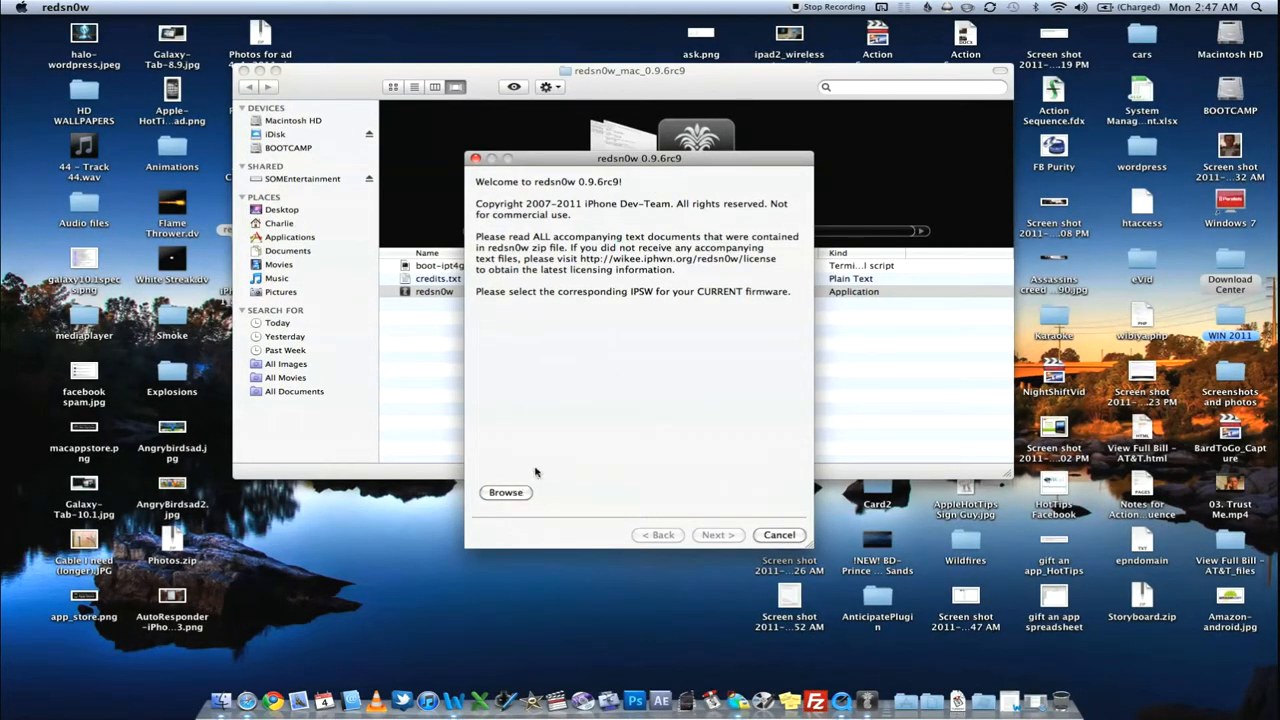
{"action": "mouse_move", "coordinate": [672, 384]}
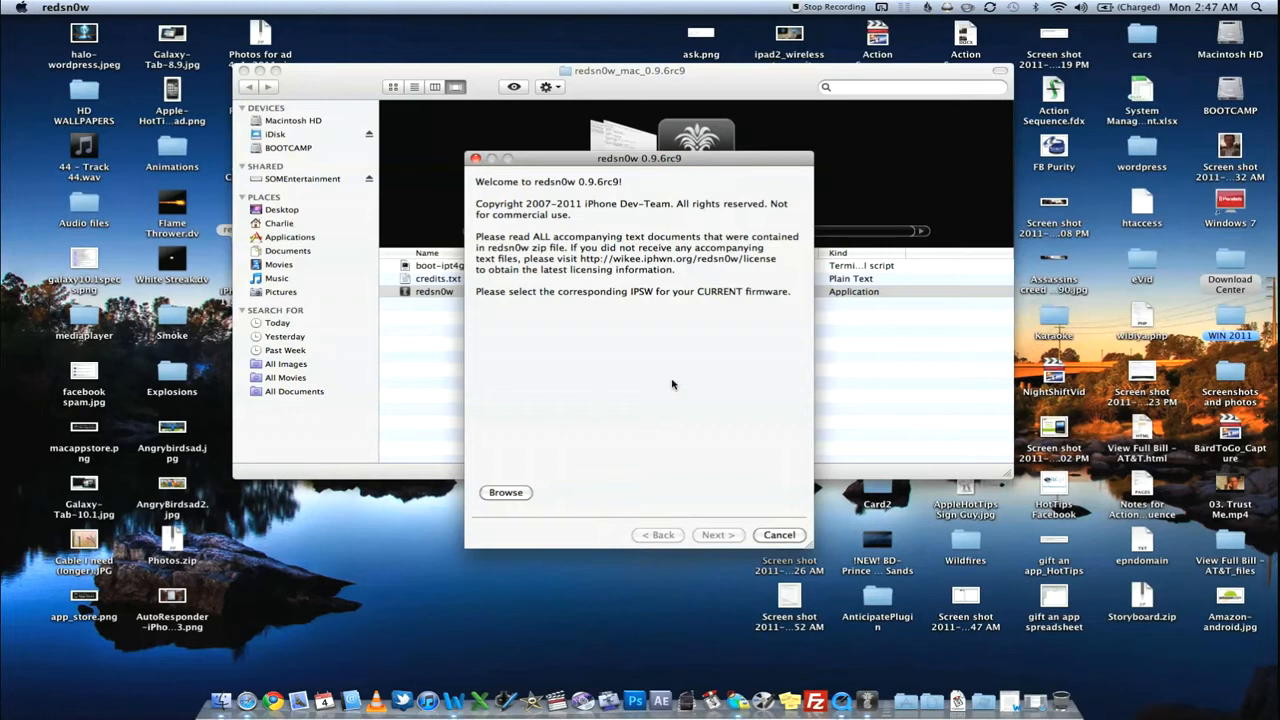
{"action": "mouse_move", "coordinate": [678, 291]}
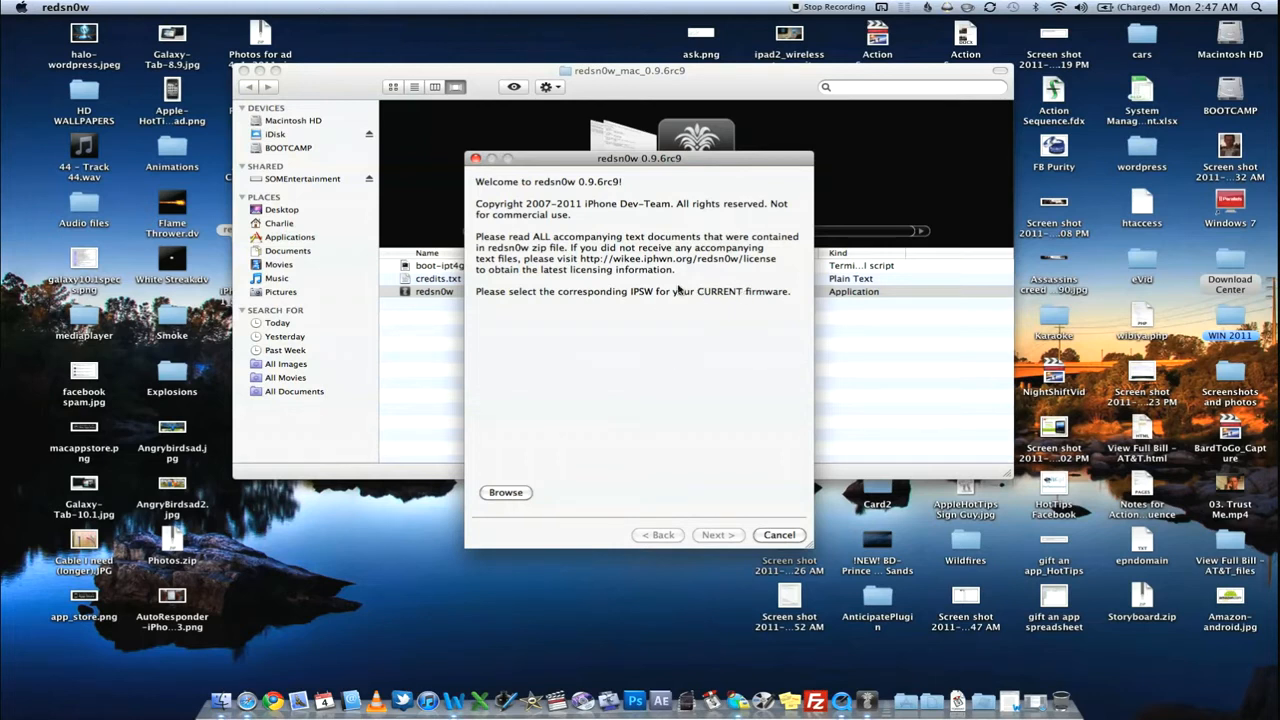
{"action": "mouse_move", "coordinate": [610, 513]}
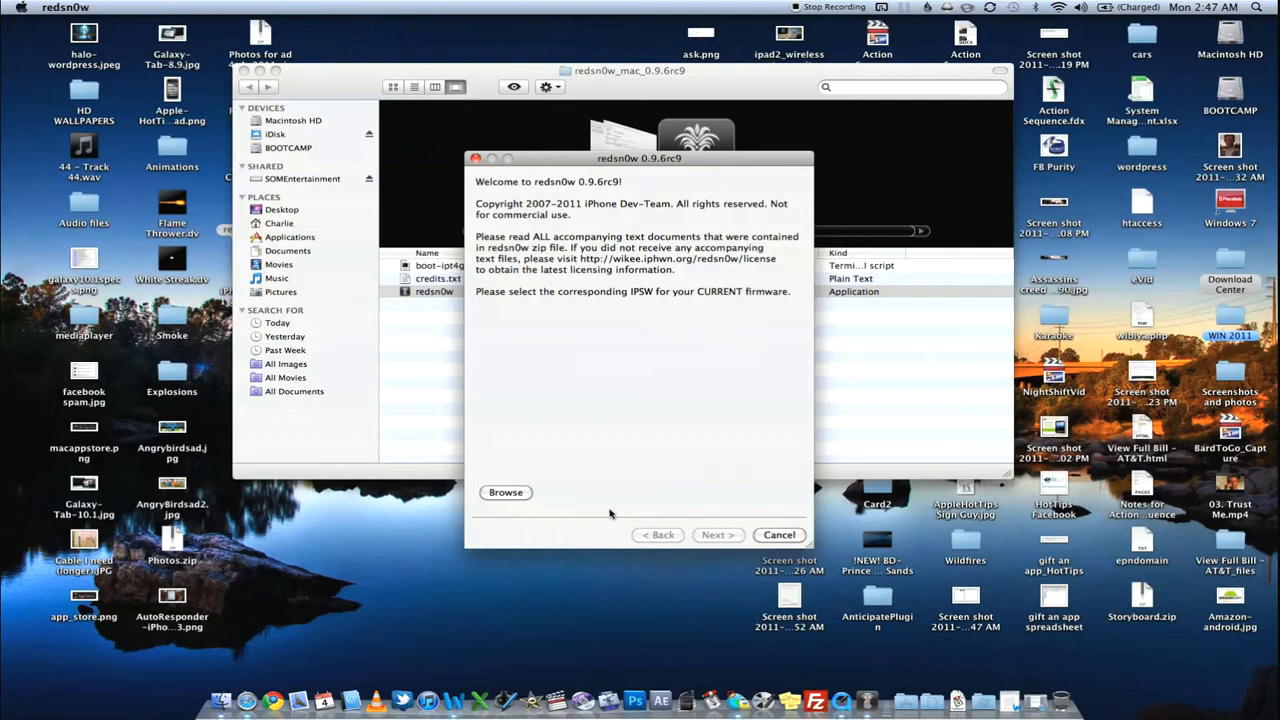
{"action": "left_click", "coordinate": [505, 492]}
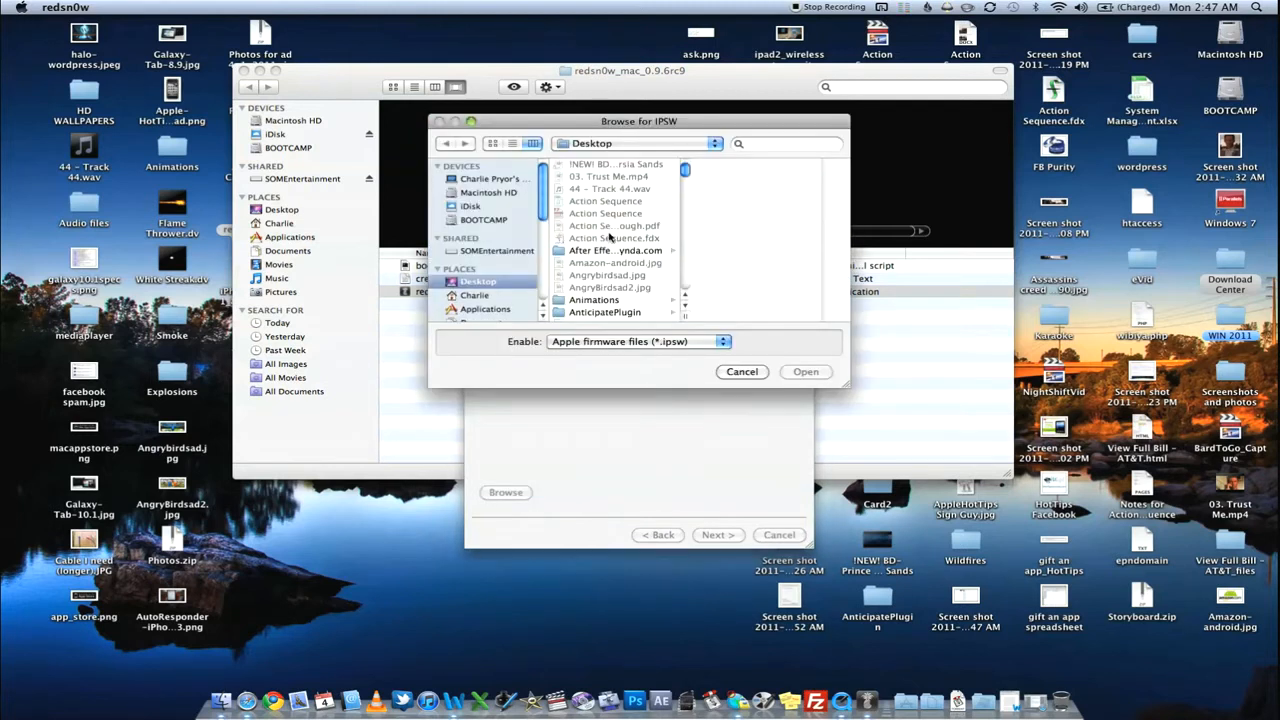
{"action": "scroll", "scroll_direction": "down", "scroll_amount": 3}
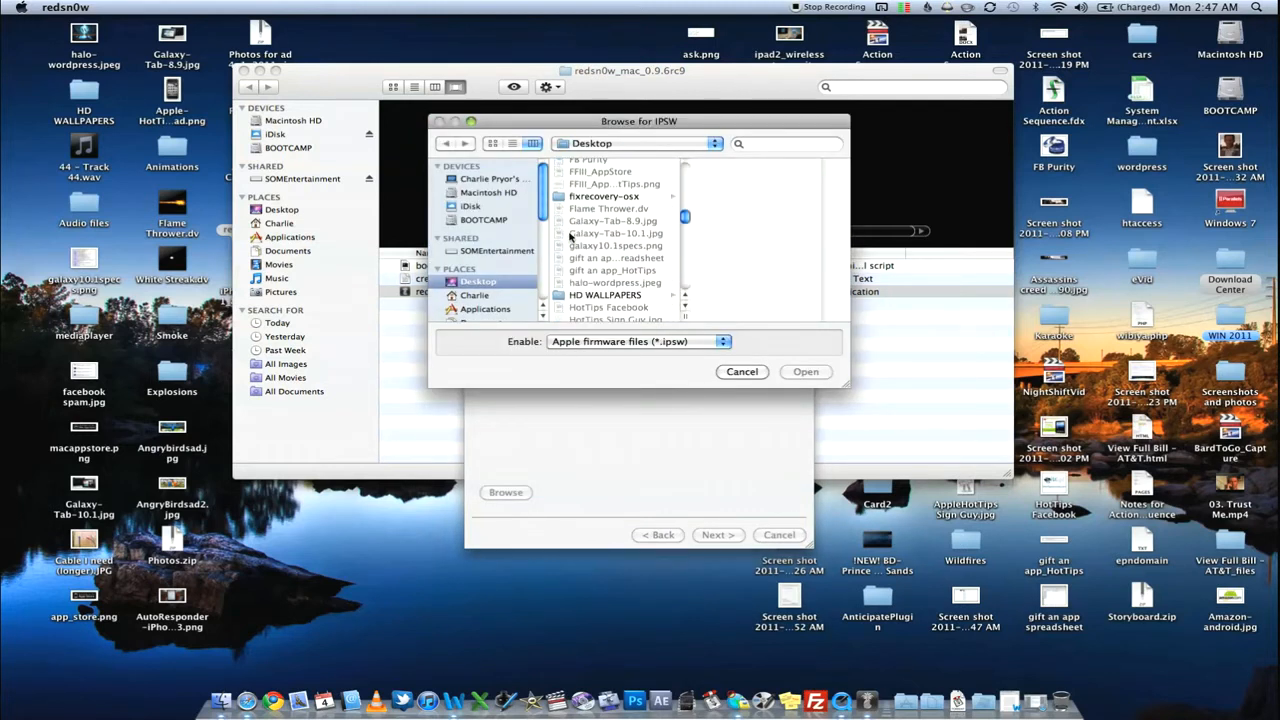
{"action": "scroll", "scroll_direction": "down", "scroll_amount": 3}
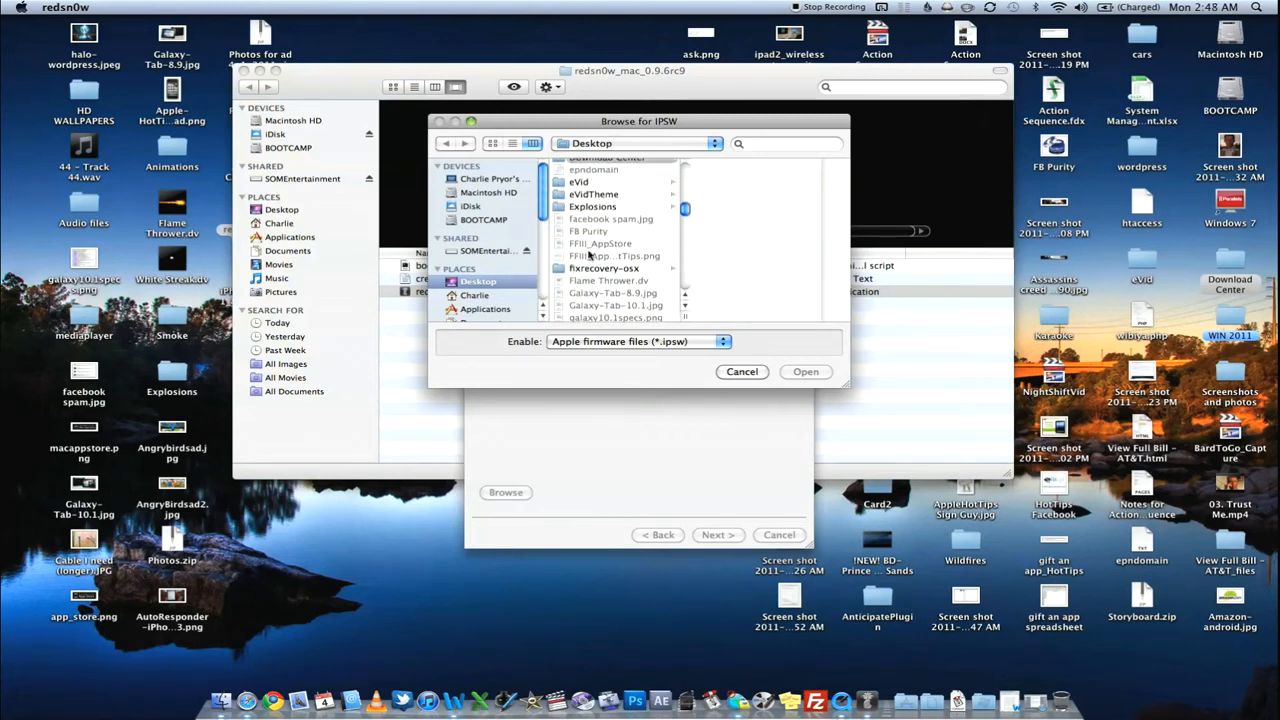
{"action": "left_click", "coordinate": [600, 258]}
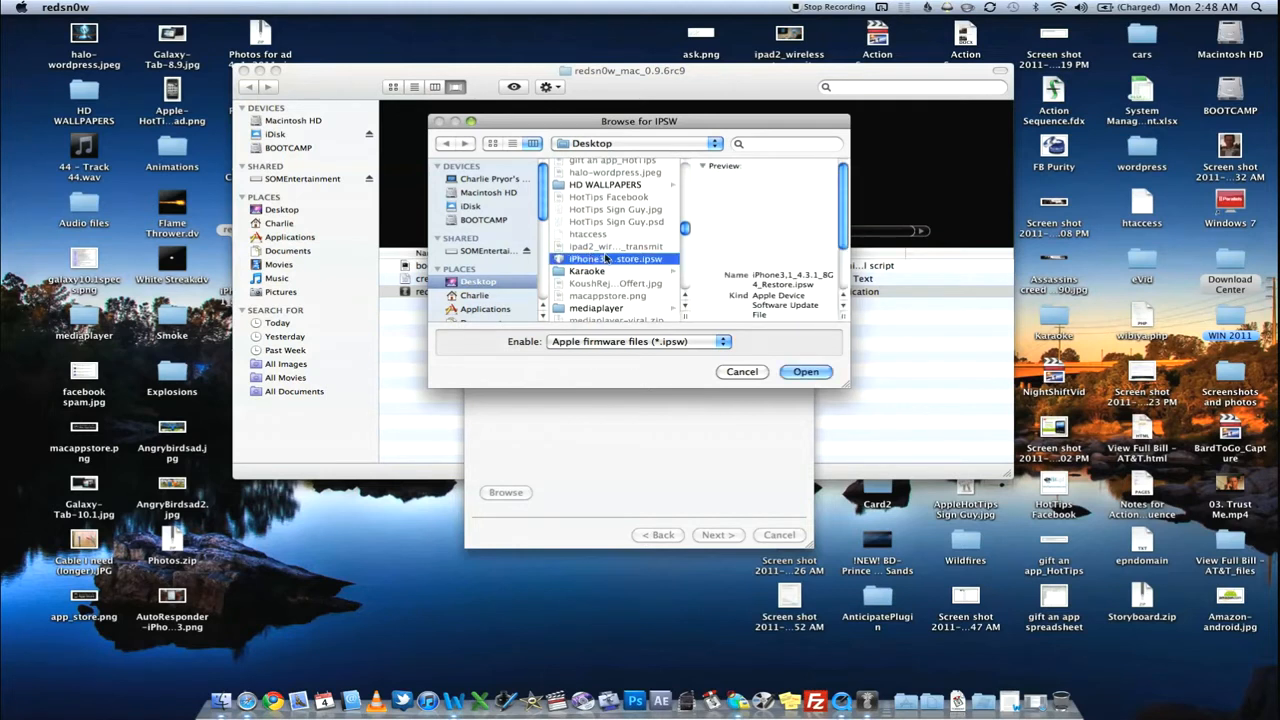
{"action": "left_click", "coordinate": [806, 372]}
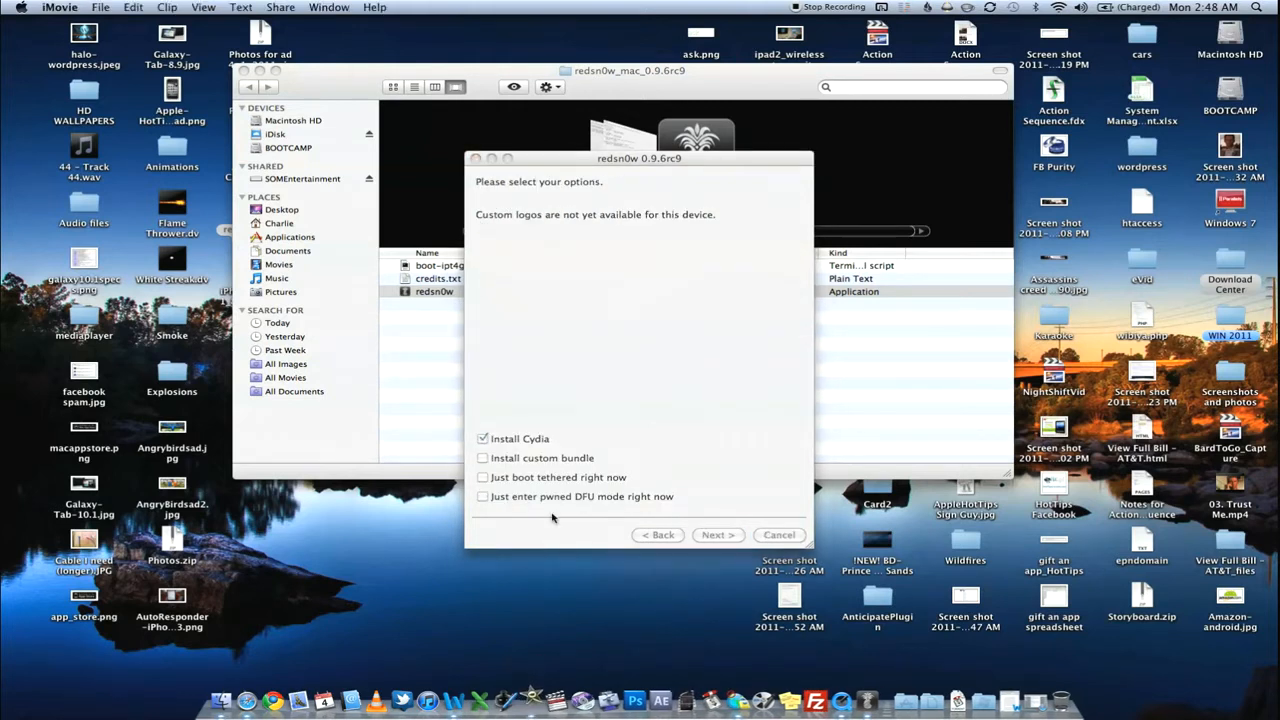
{"action": "mouse_move", "coordinate": [619, 287]}
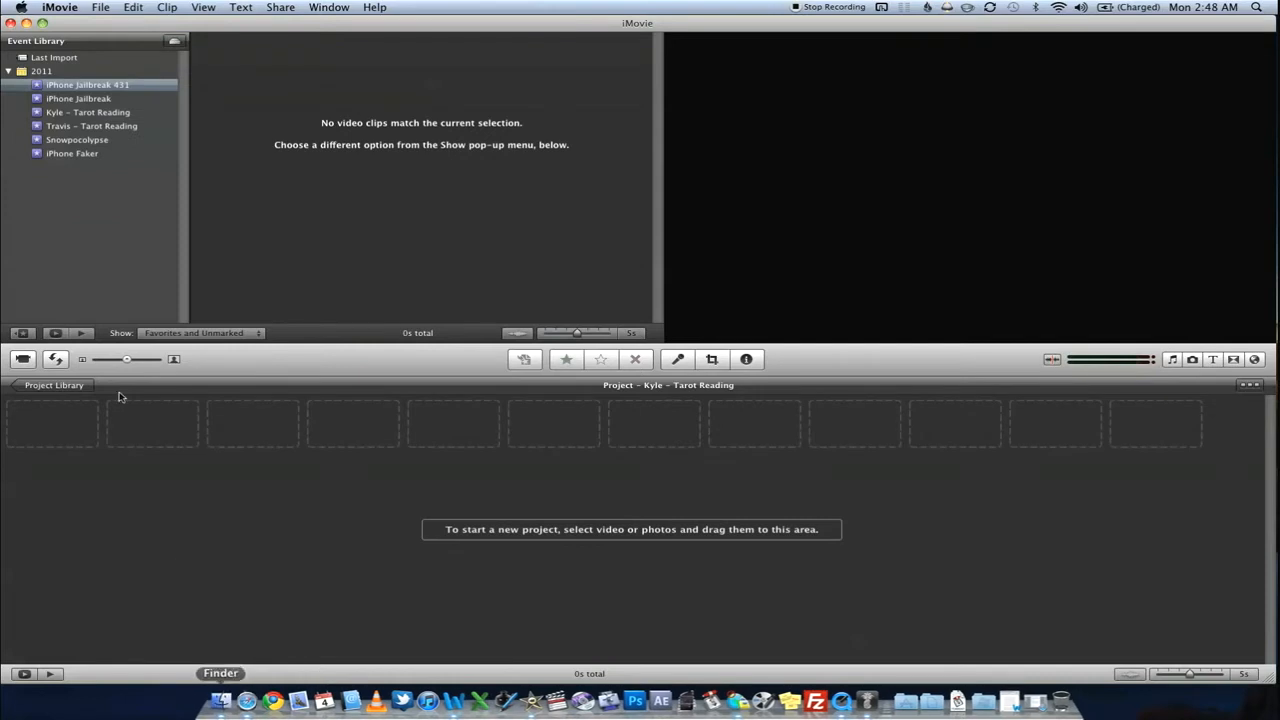
{"action": "mouse_move", "coordinate": [336, 497]}
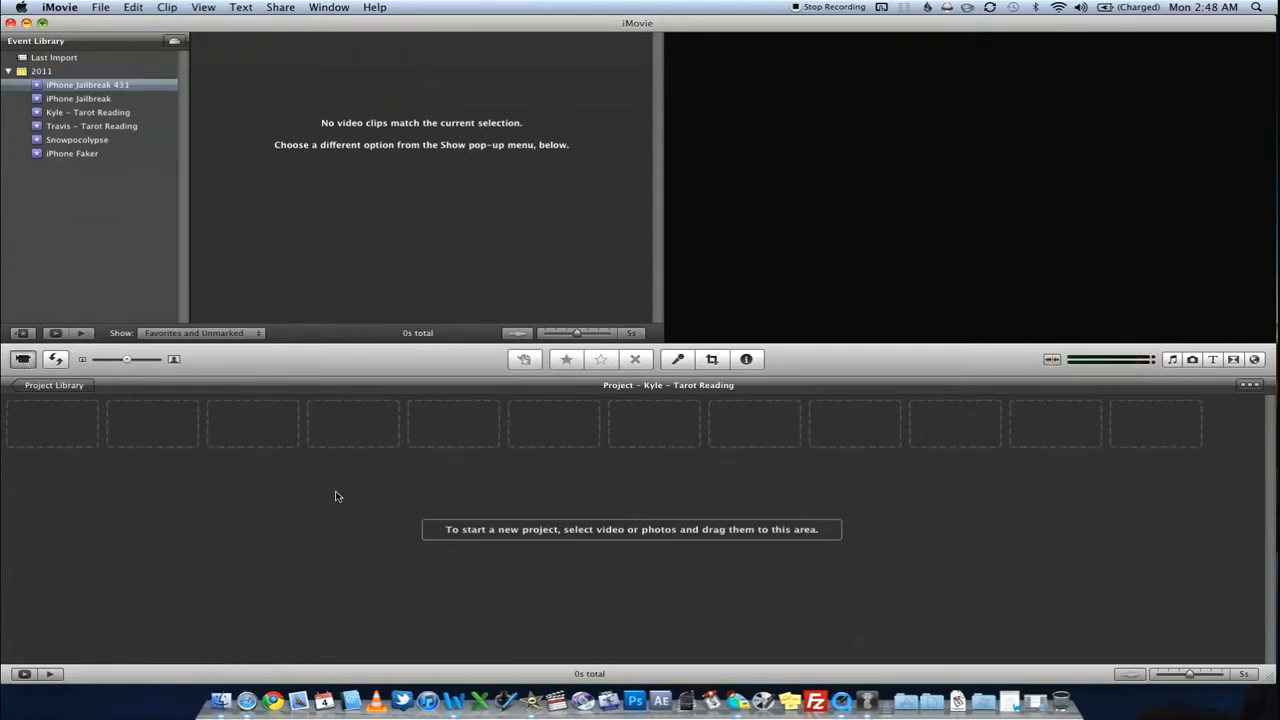
{"action": "mouse_move", "coordinate": [291, 632]}
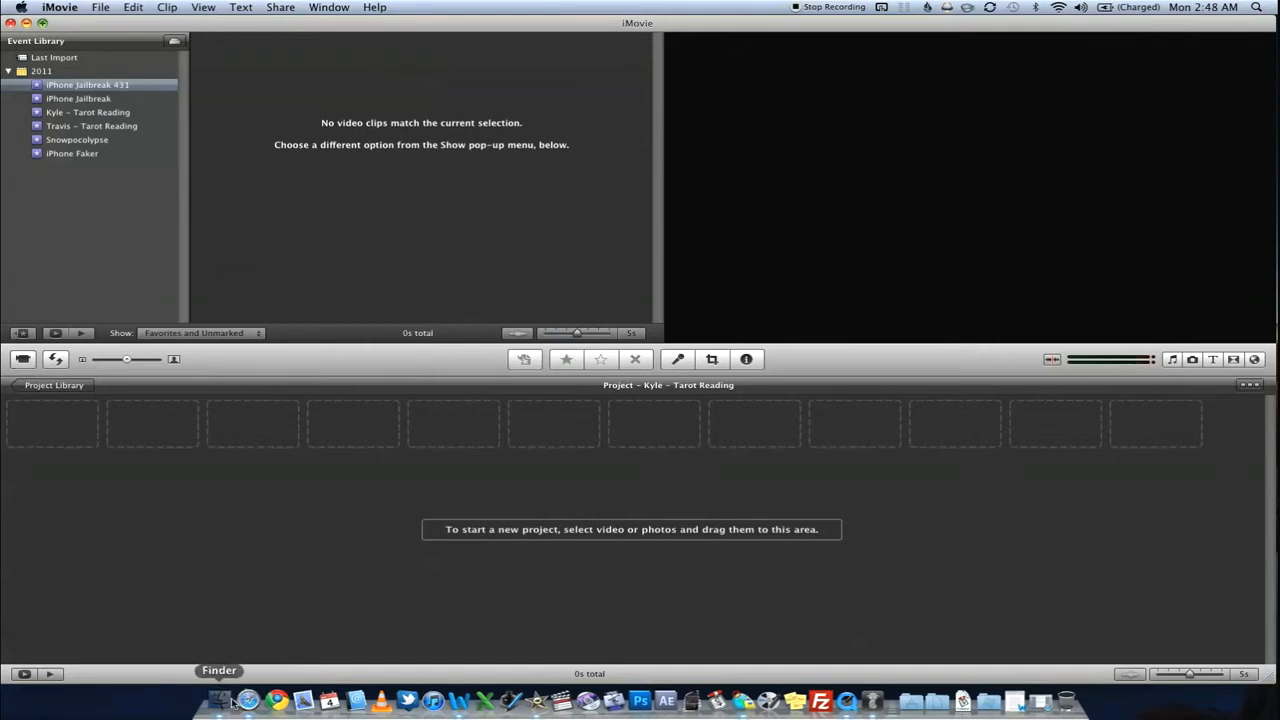
- Set iMovie's camera import source to Built-in iSight
{"action": "left_click", "coordinate": [233, 700]}
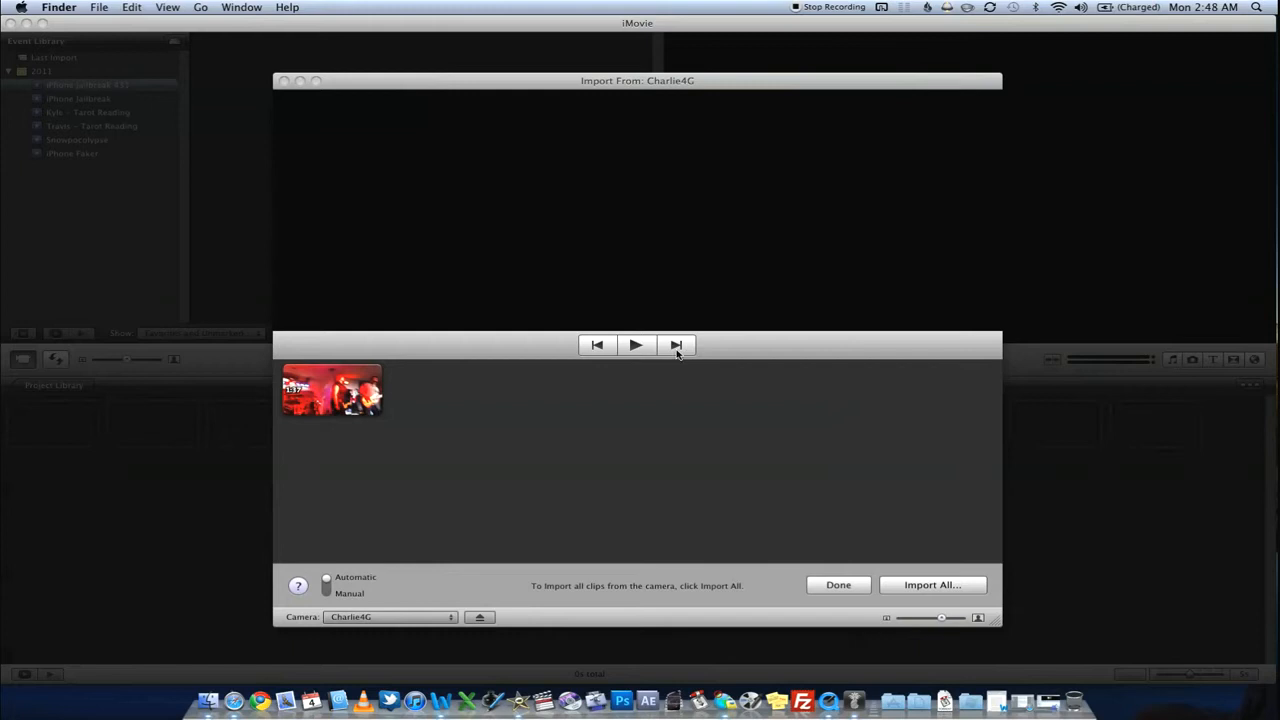
{"action": "left_click", "coordinate": [390, 617]}
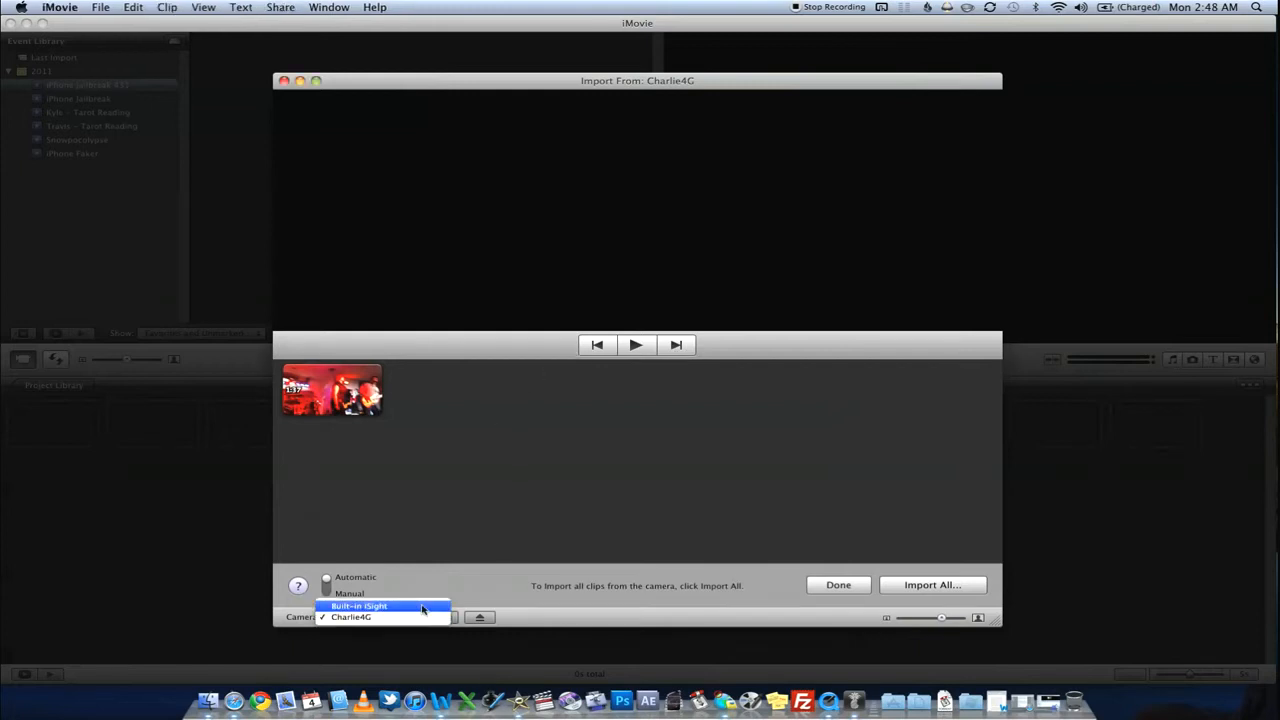
{"action": "left_click", "coordinate": [365, 606]}
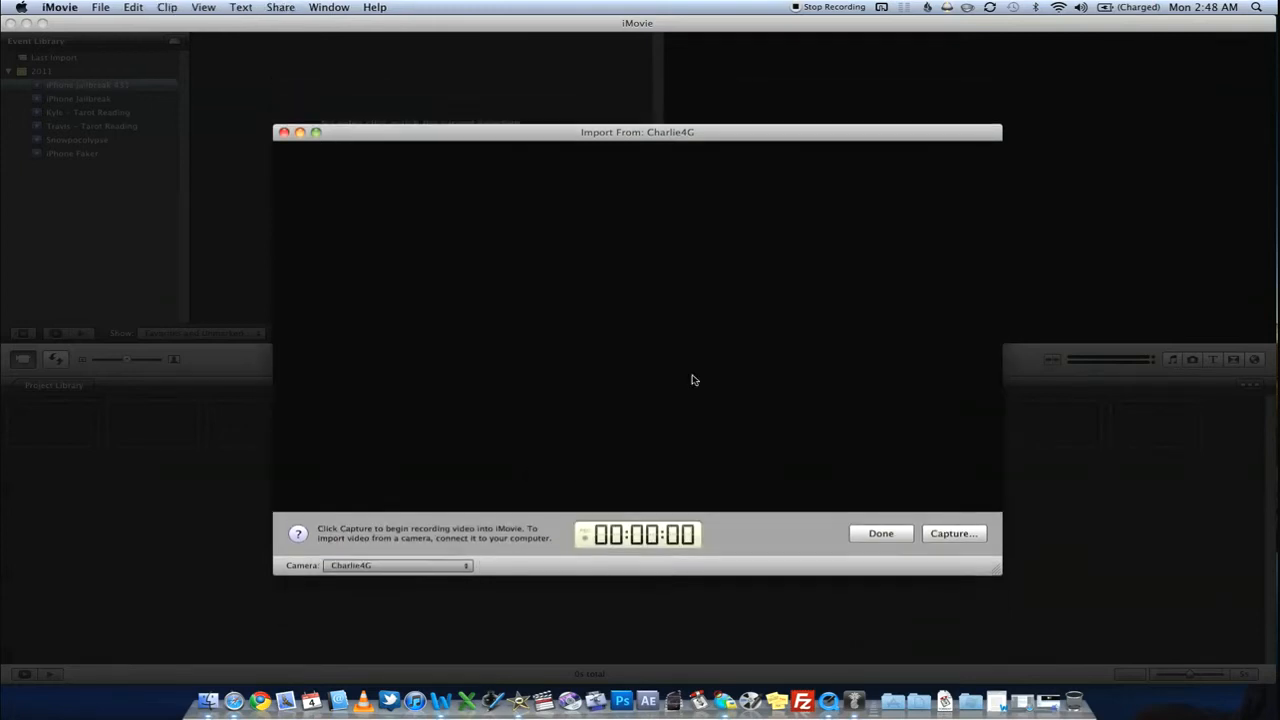
{"action": "left_click", "coordinate": [397, 566]}
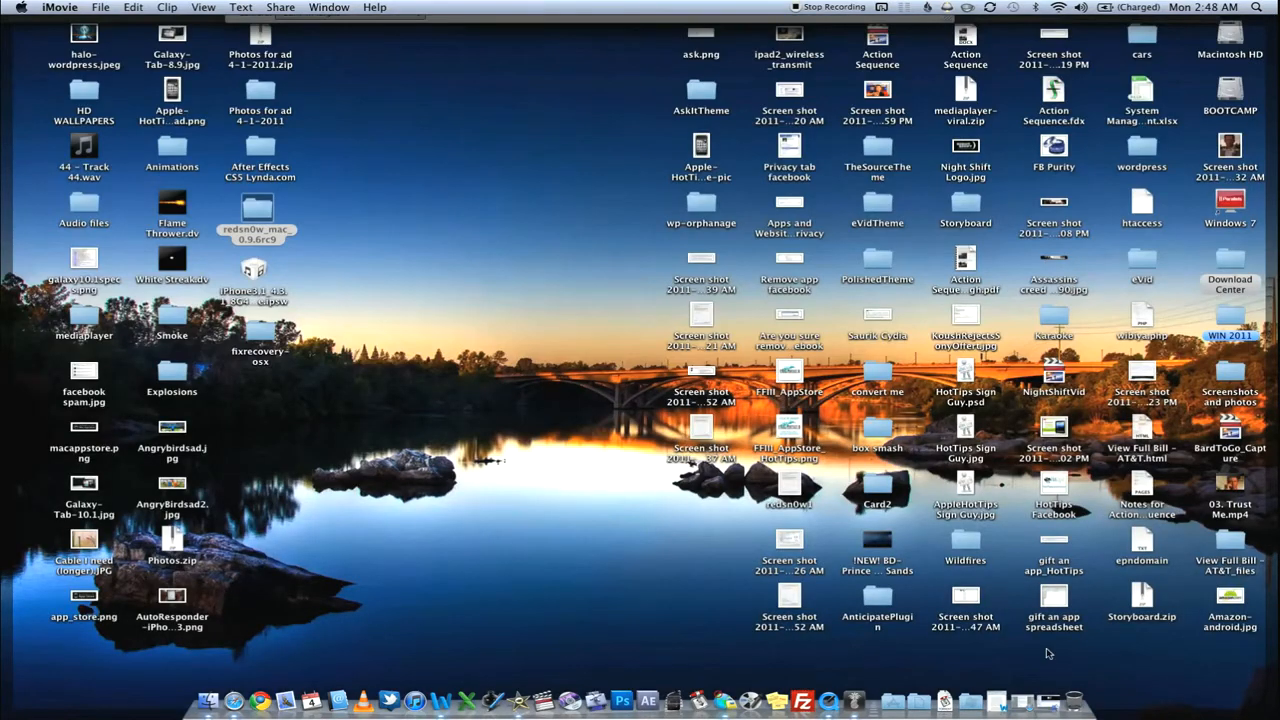
{"action": "mouse_move", "coordinate": [947, 710]}
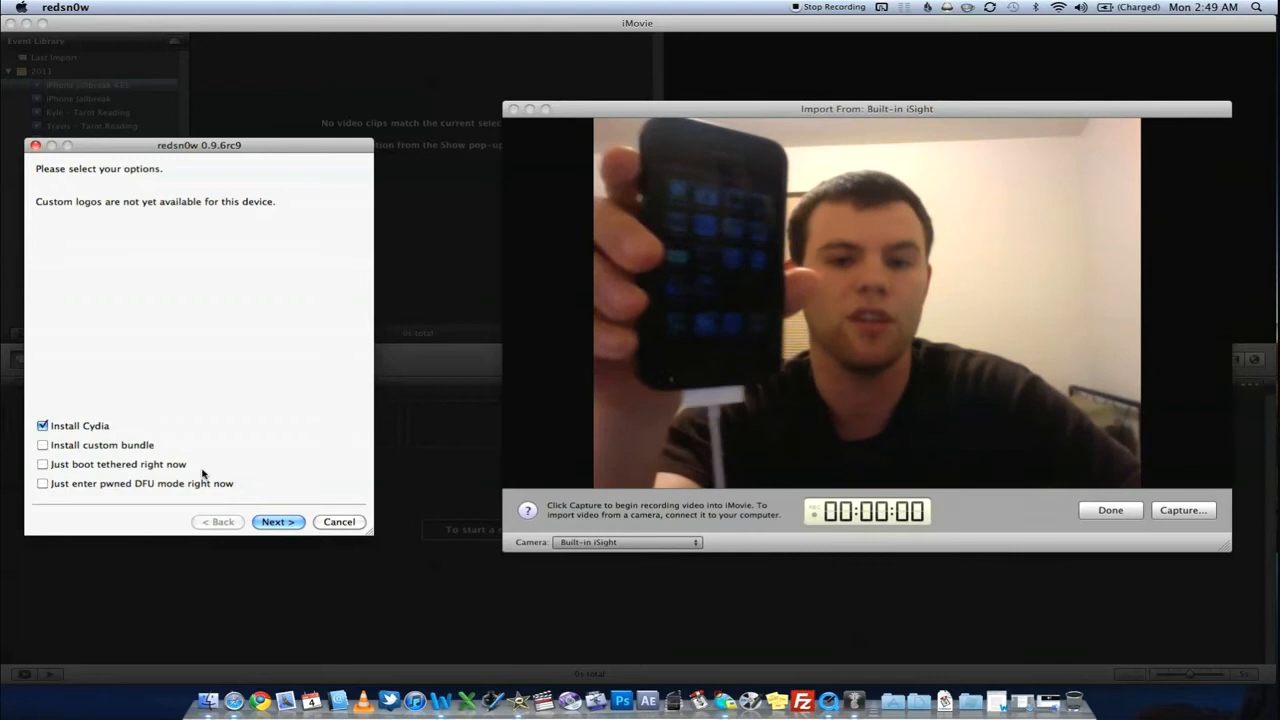
{"action": "mouse_move", "coordinate": [220, 435]}
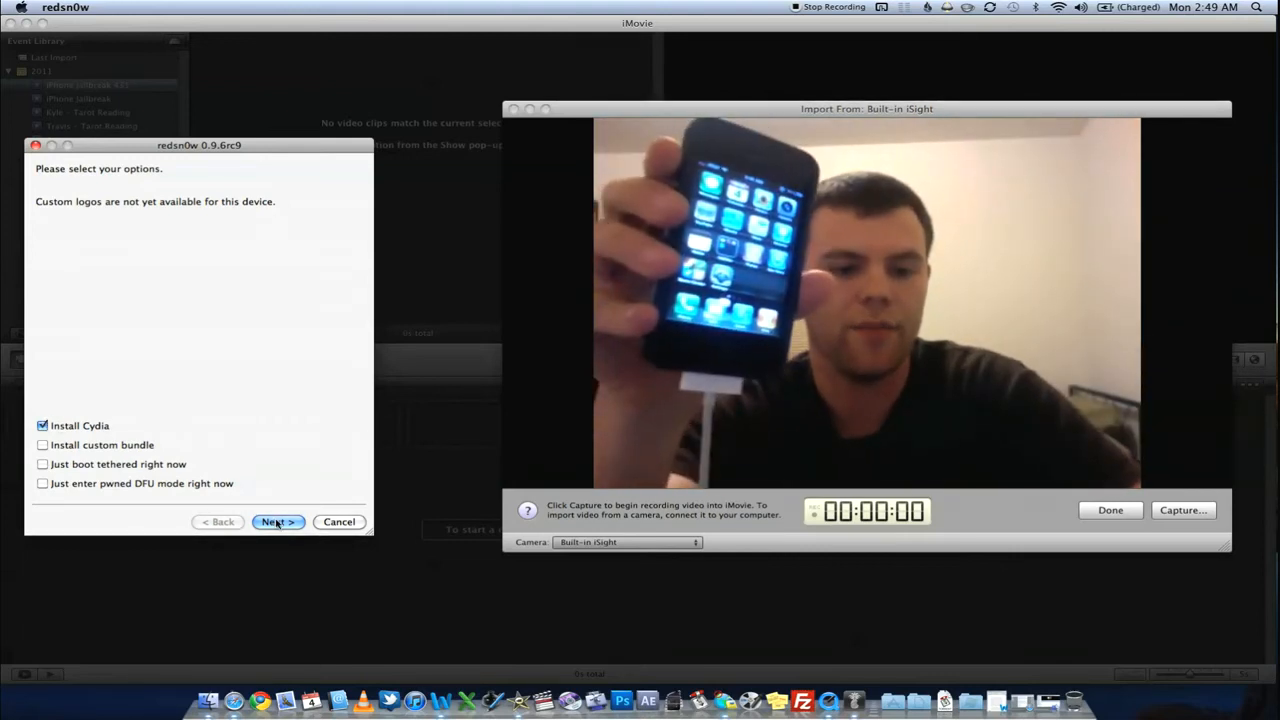
- Continue past the redsn0w options page with Install Cydia ticked
{"action": "left_click", "coordinate": [278, 522]}
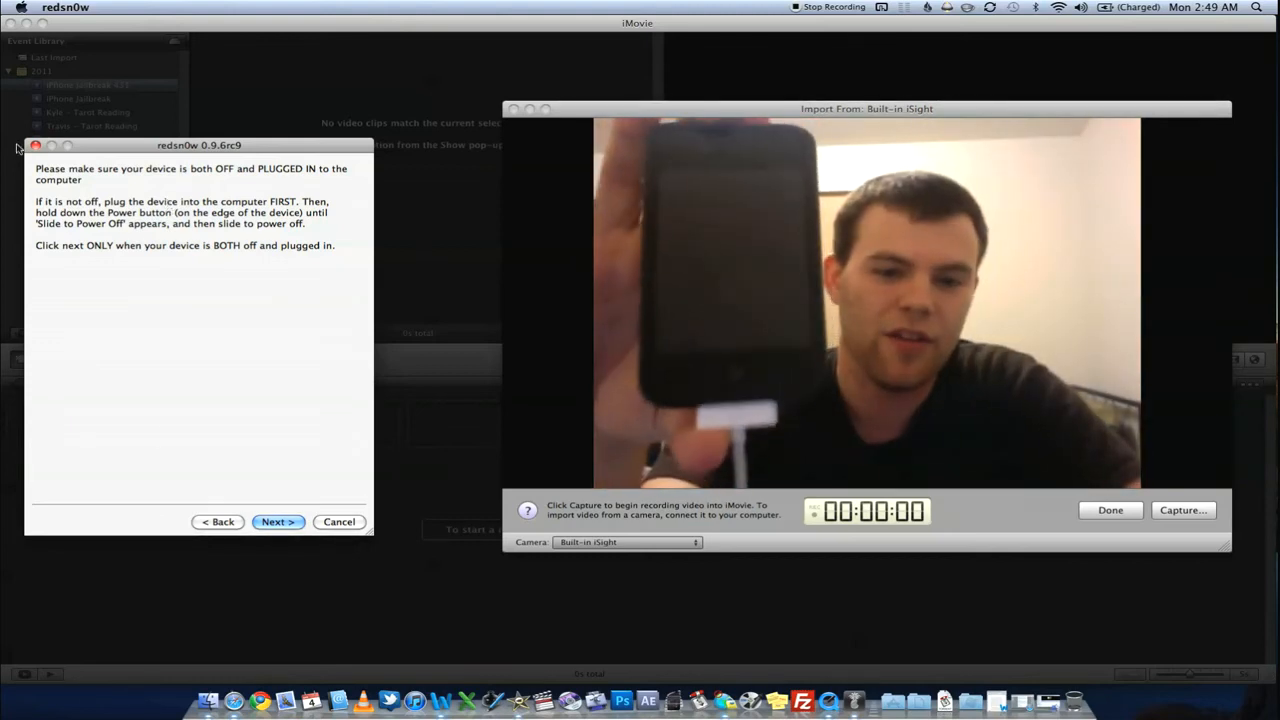
- Confirm the iPhone is off and plugged in, then follow redsn0w's DFU mode button prompts
{"action": "left_click", "coordinate": [278, 522]}
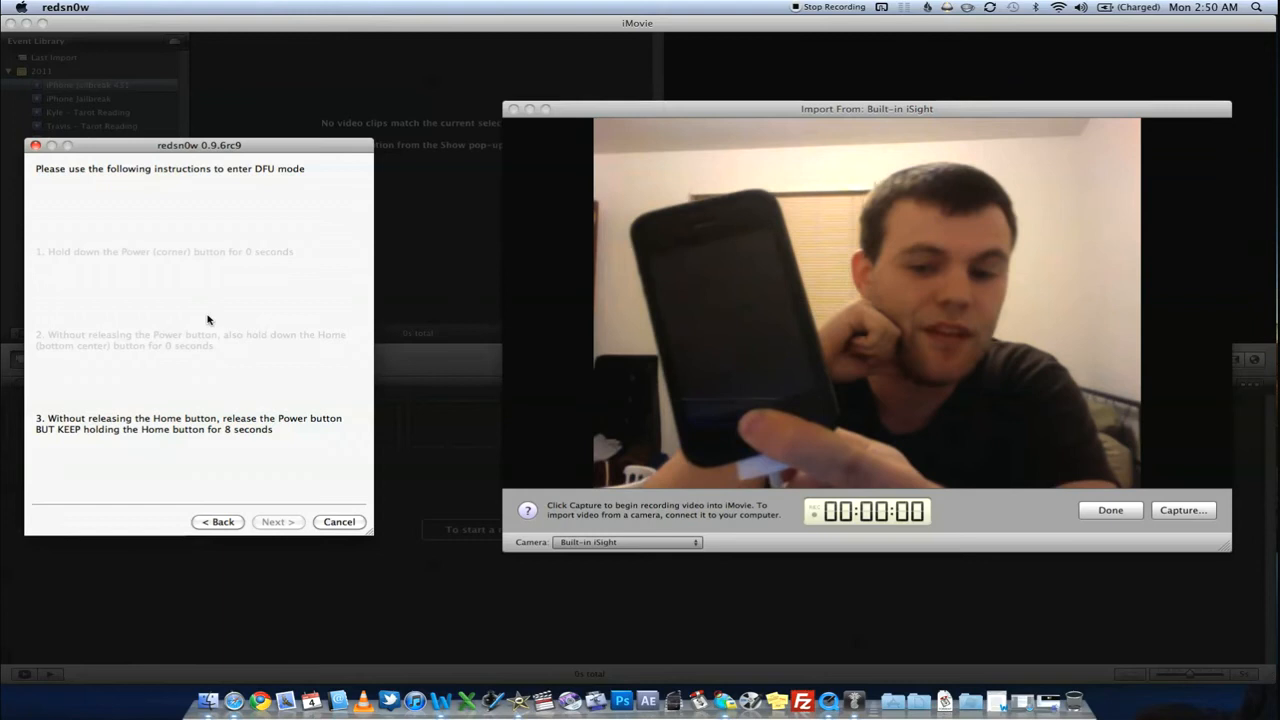
{"action": "left_click", "coordinate": [278, 522]}
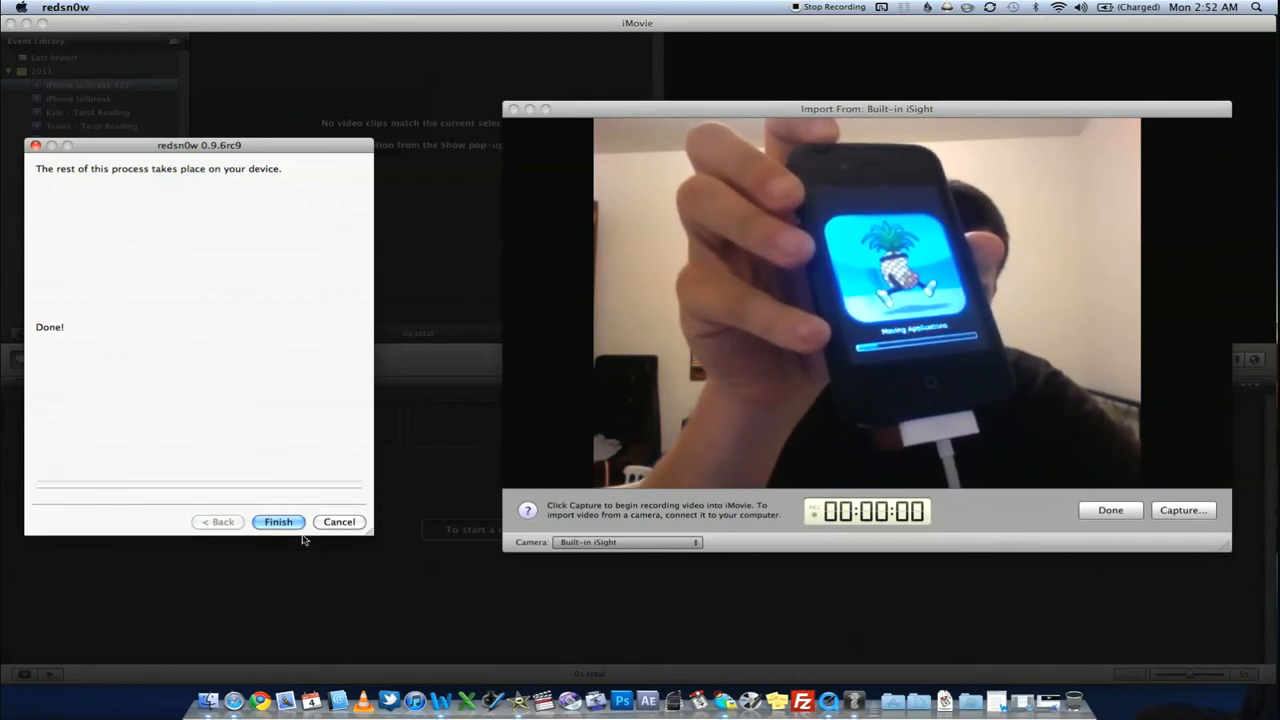
- Finish redsn0w after it reports Done!, leaving the iPhone to complete the jailbreak
{"action": "left_click", "coordinate": [278, 522]}
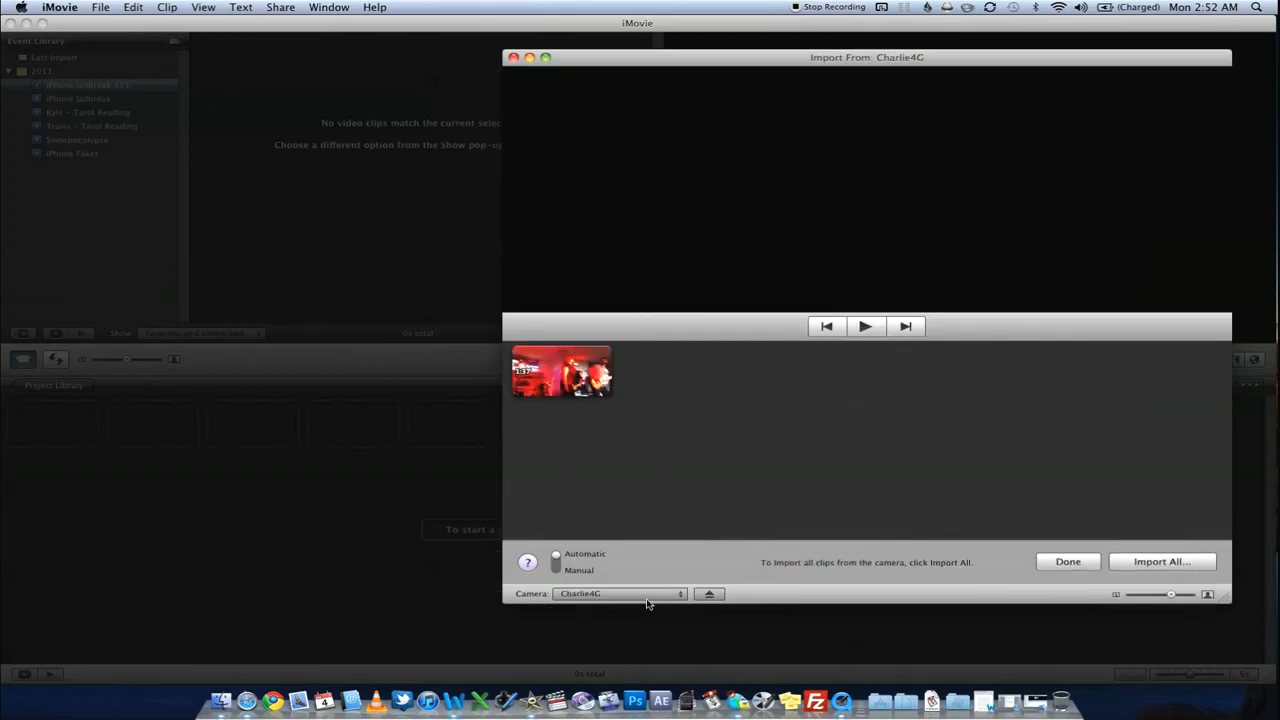
- Change iMovie's import camera from Charlie4G to Built-in iSight
{"action": "left_click", "coordinate": [617, 594]}
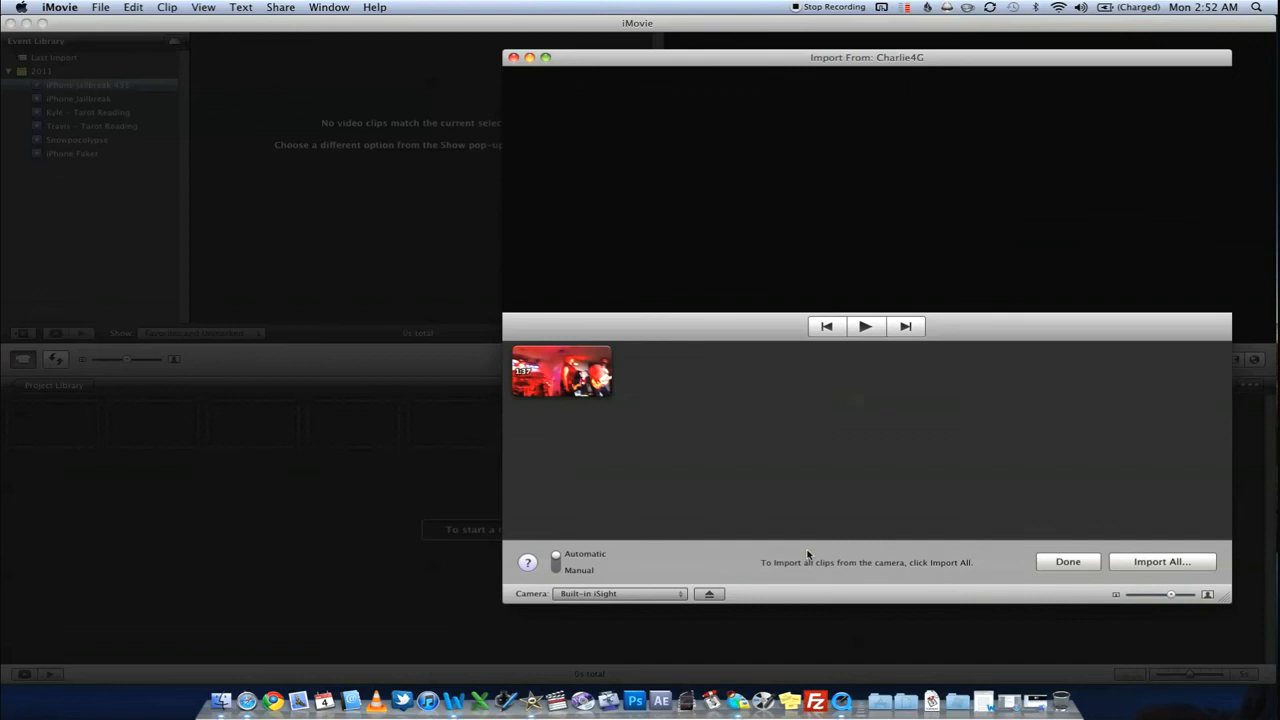